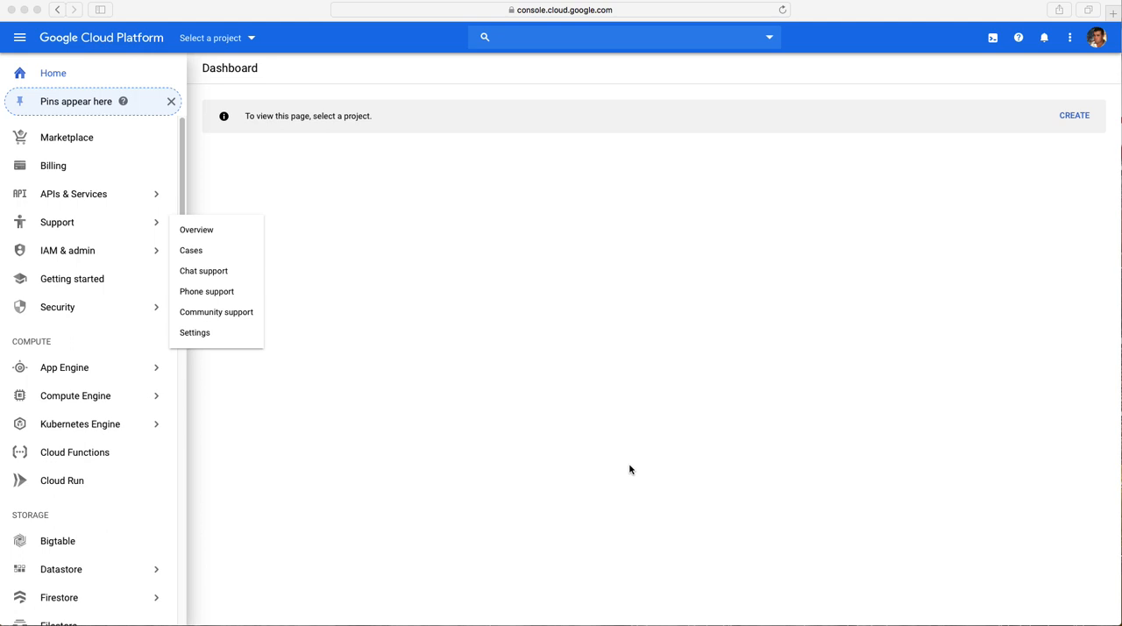
pyautogui.moveTo(565, 398)
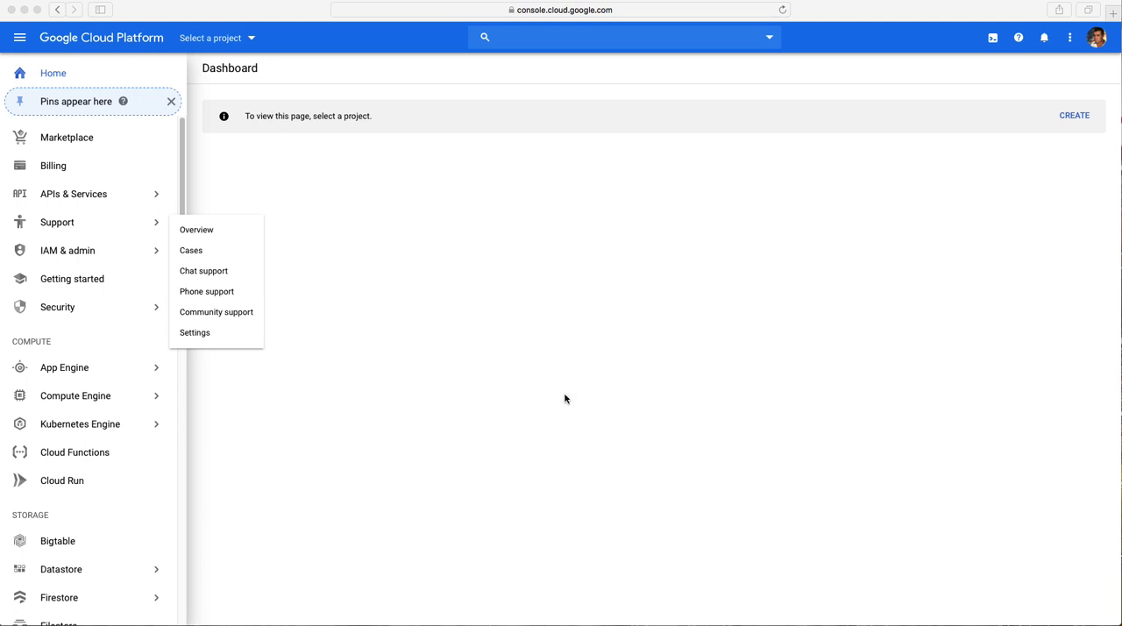
pyautogui.moveTo(603, 384)
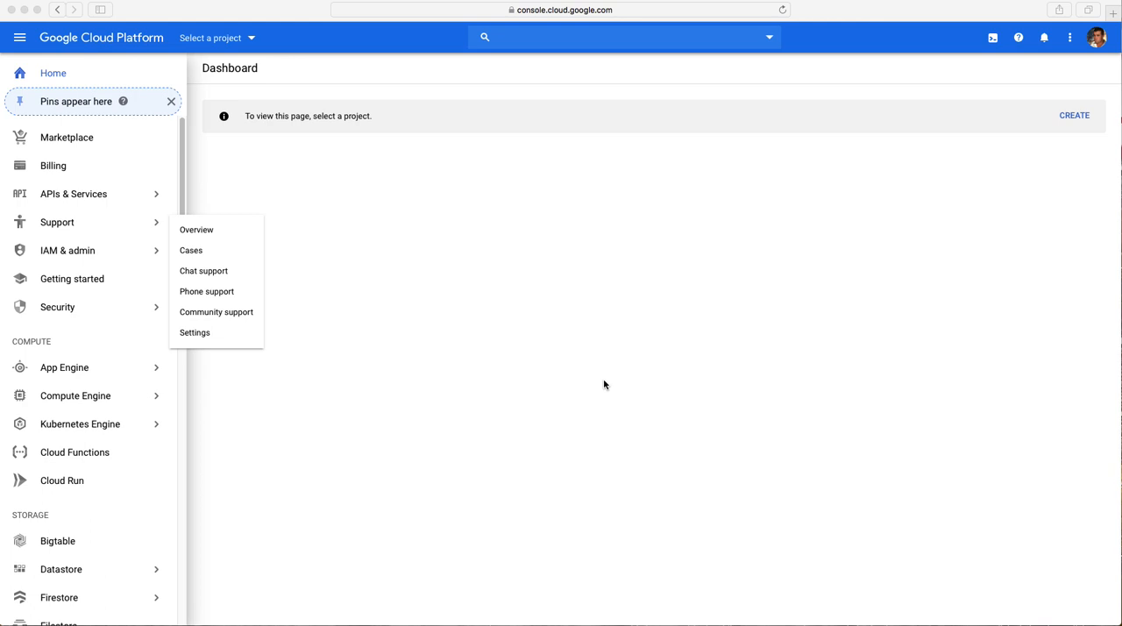
pyautogui.moveTo(488, 470)
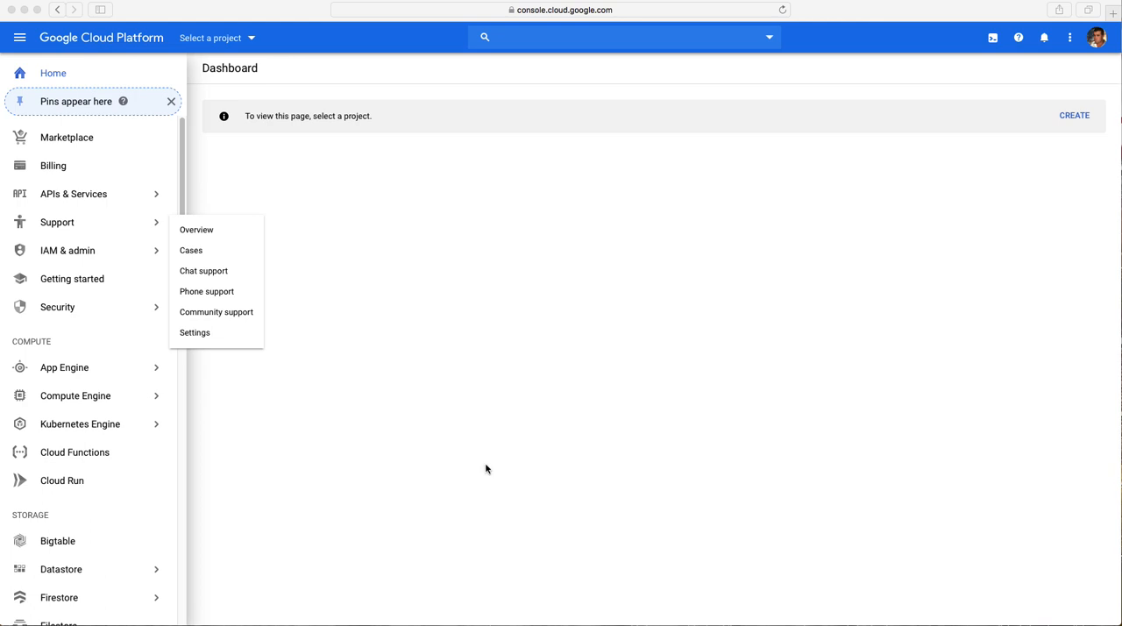
pyautogui.moveTo(459, 393)
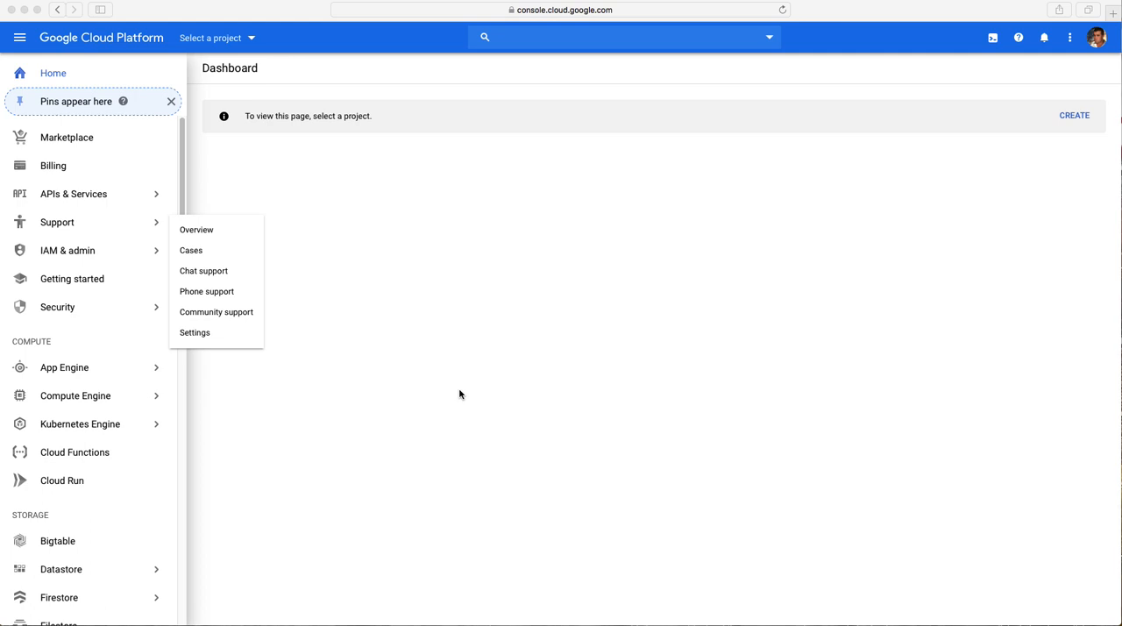
pyautogui.moveTo(467, 393)
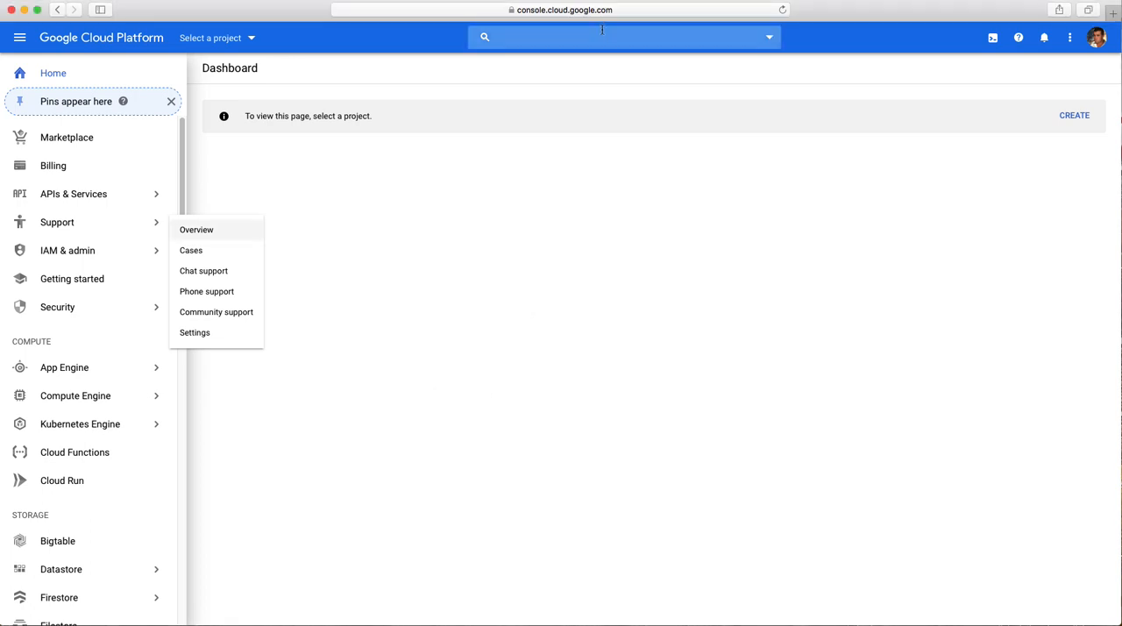
# Step: Search Google for 'google console' from the Google home page
pyautogui.write('go')
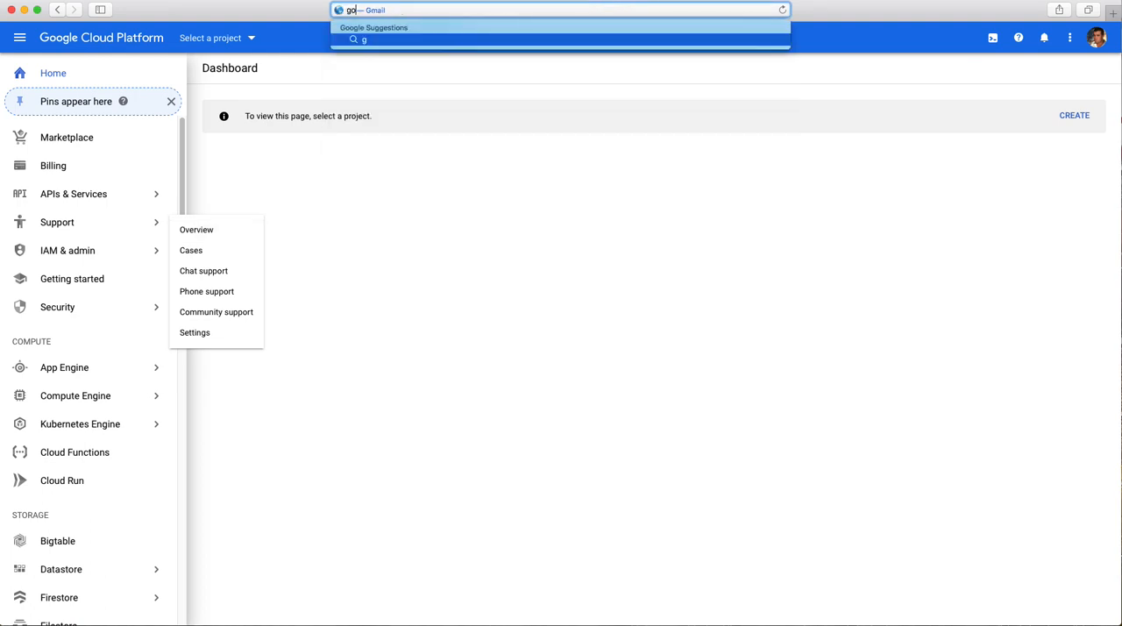
pyautogui.press('Return')
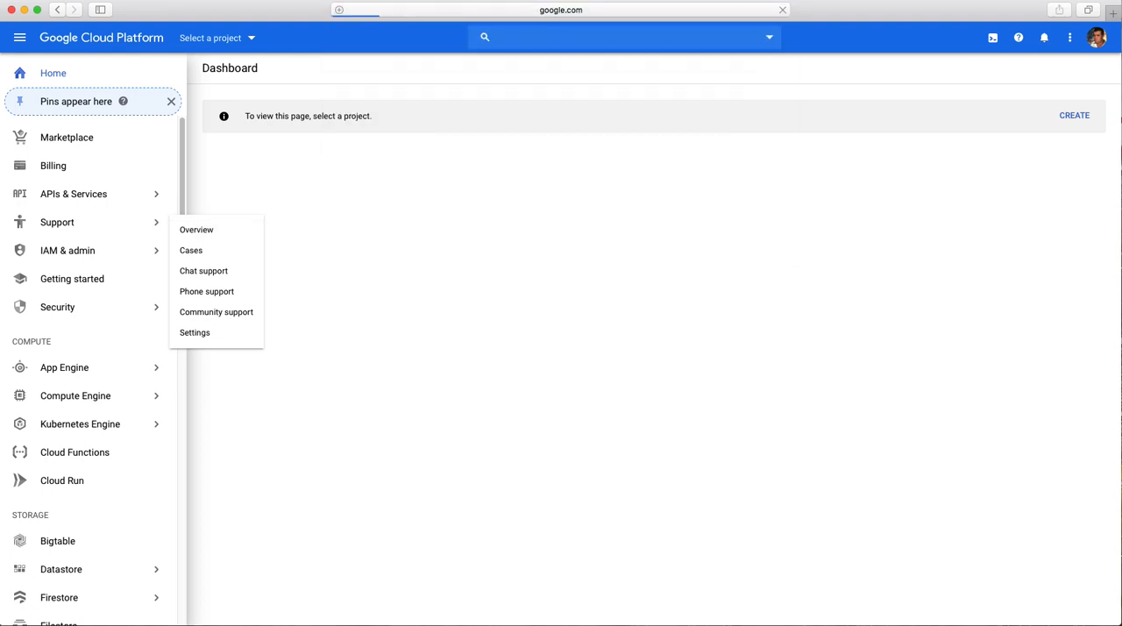
pyautogui.moveTo(719, 242)
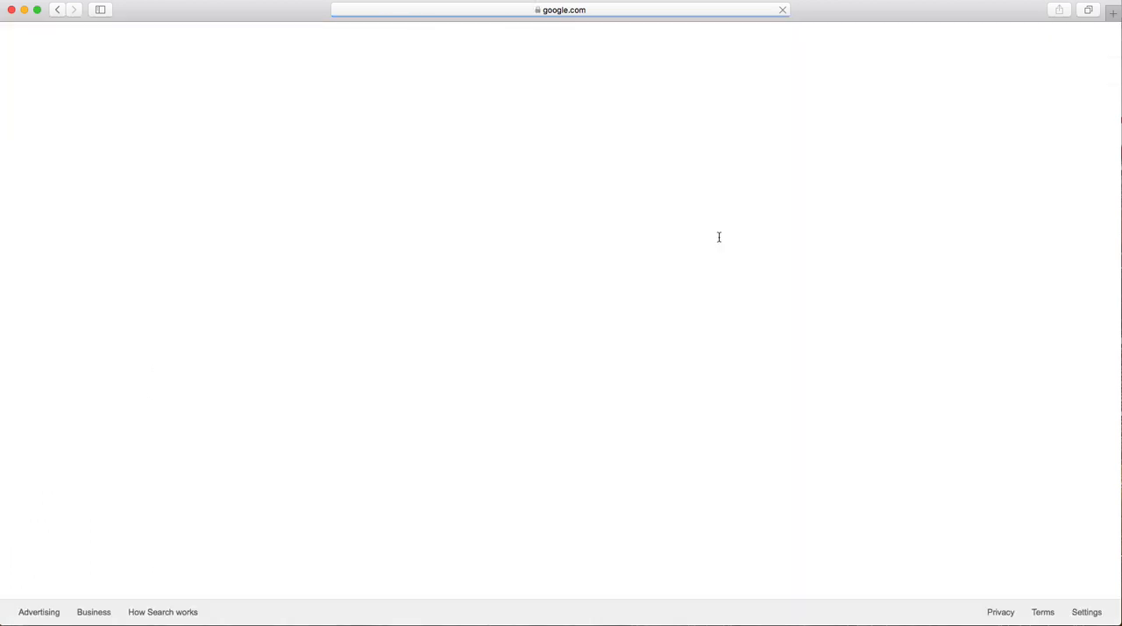
pyautogui.click(561, 238)
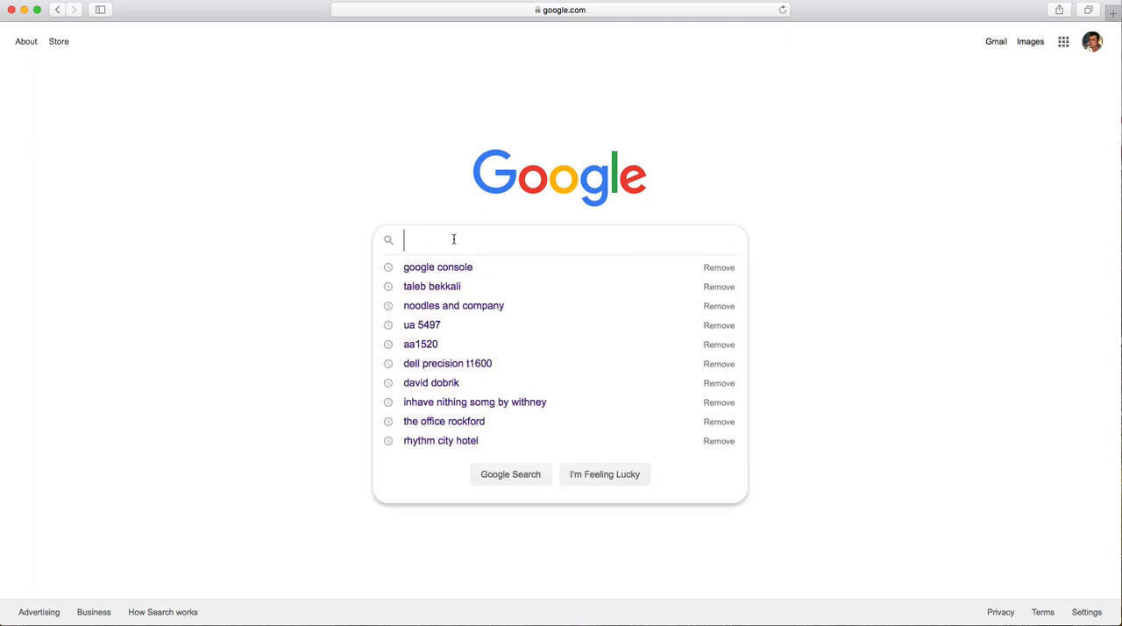
pyautogui.write('google console')
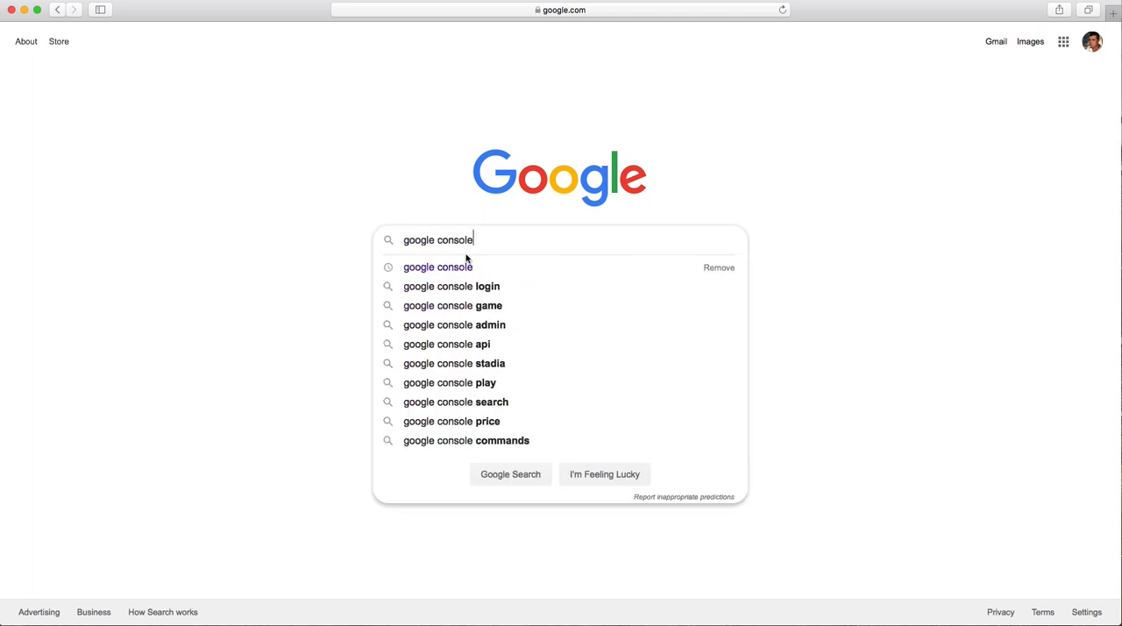
pyautogui.click(510, 473)
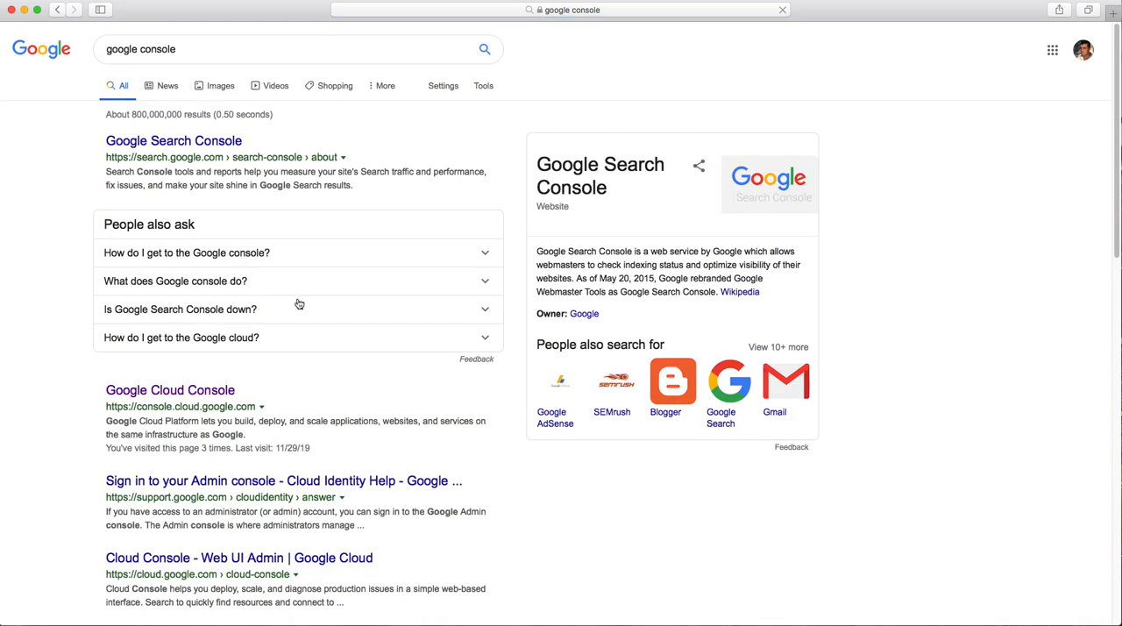
# Step: Open the Google Cloud Console result from the search listings
pyautogui.scroll(-3)
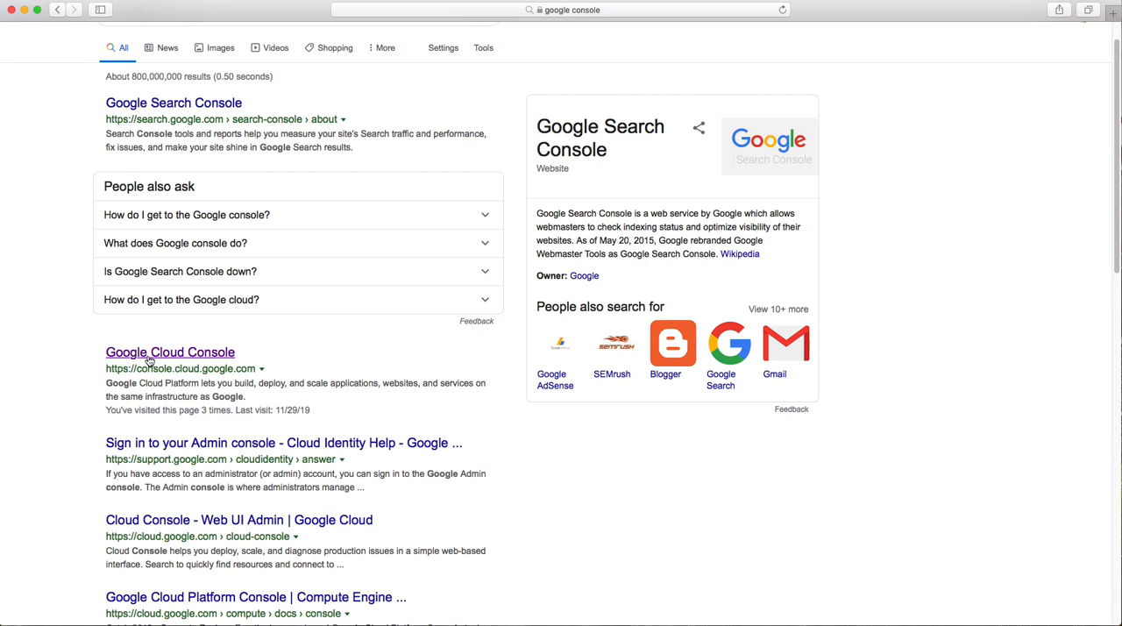
pyautogui.click(170, 351)
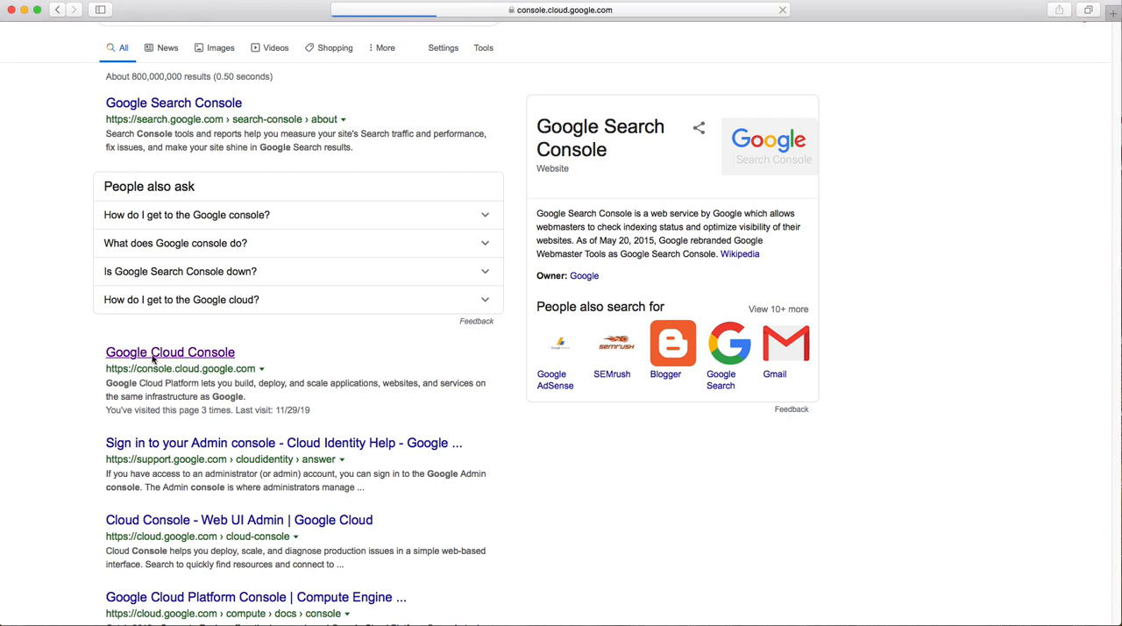
pyautogui.click(170, 351)
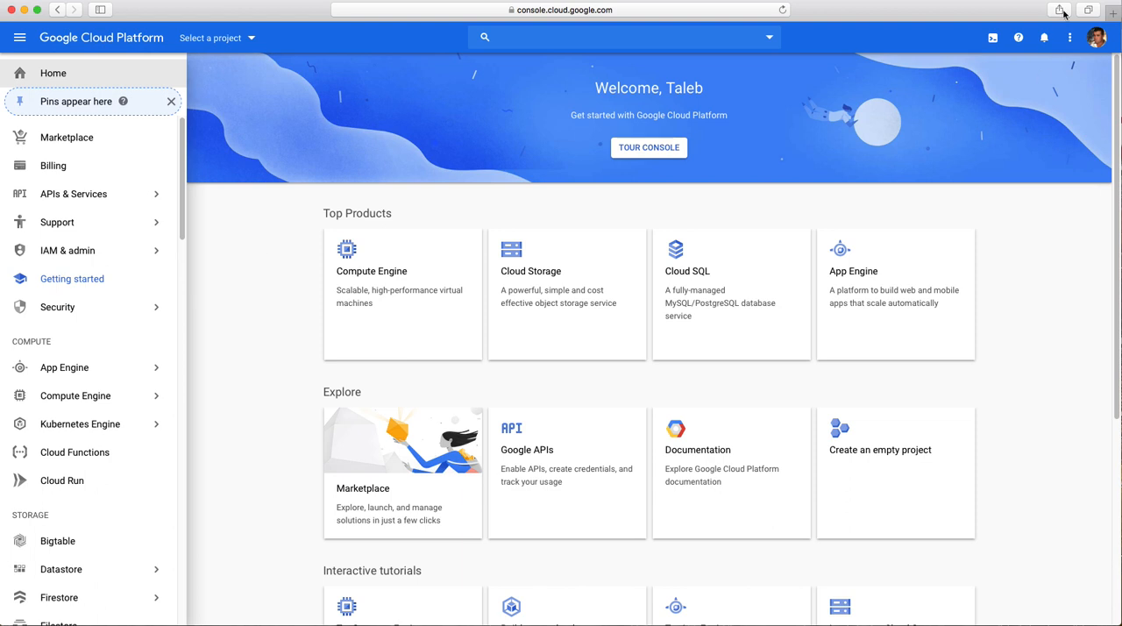
pyautogui.moveTo(305, 254)
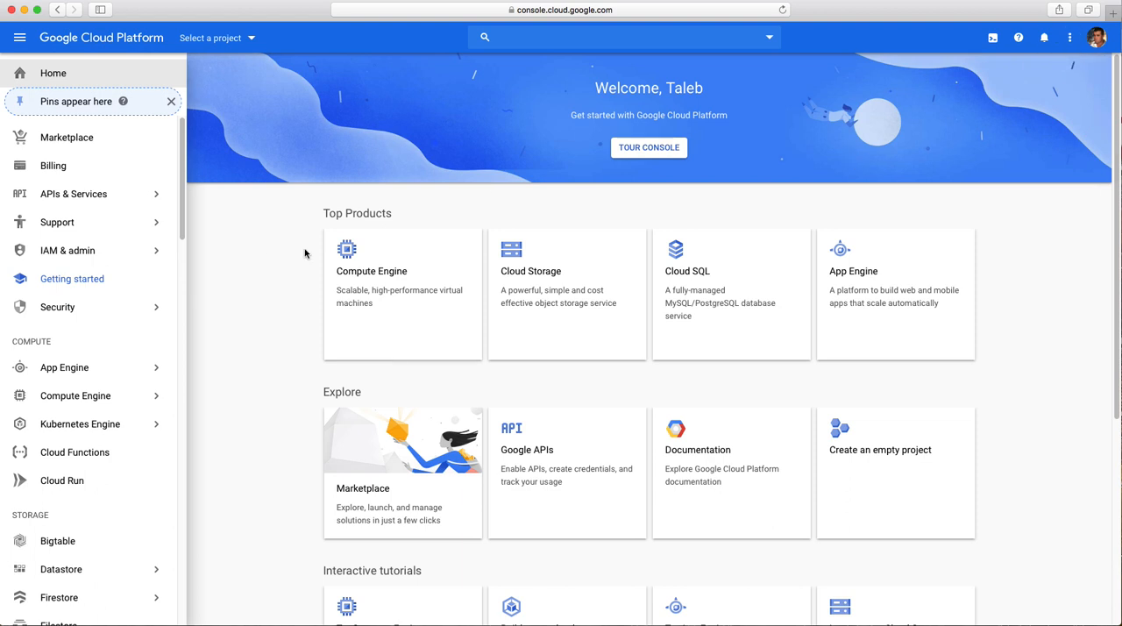
pyautogui.moveTo(214, 218)
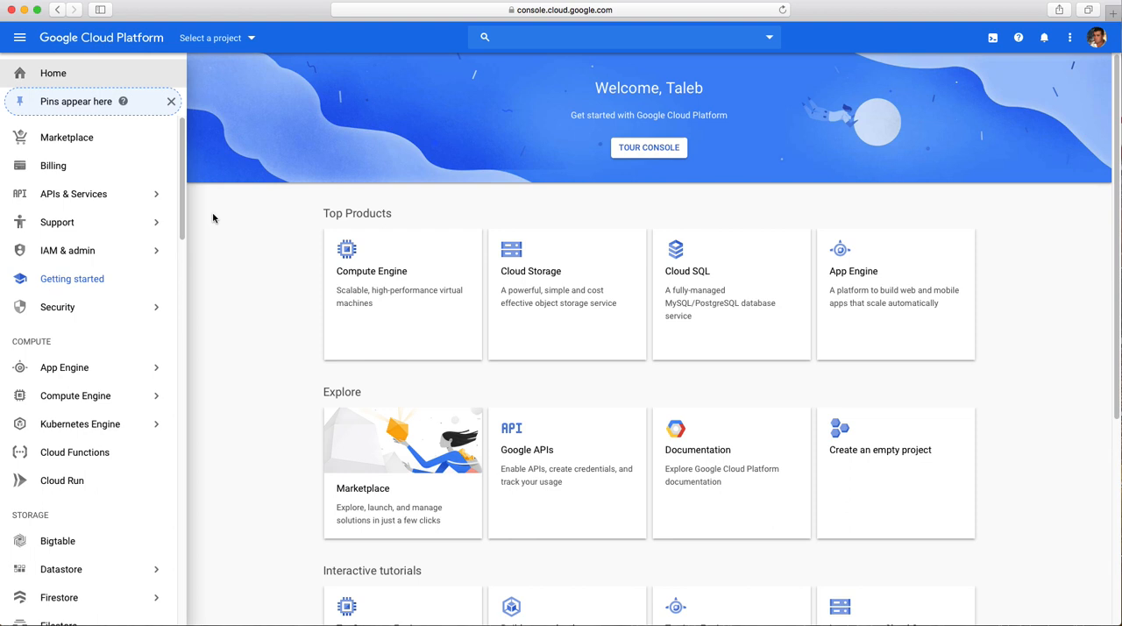
# Step: Start a new project from the full project list
pyautogui.click(74, 193)
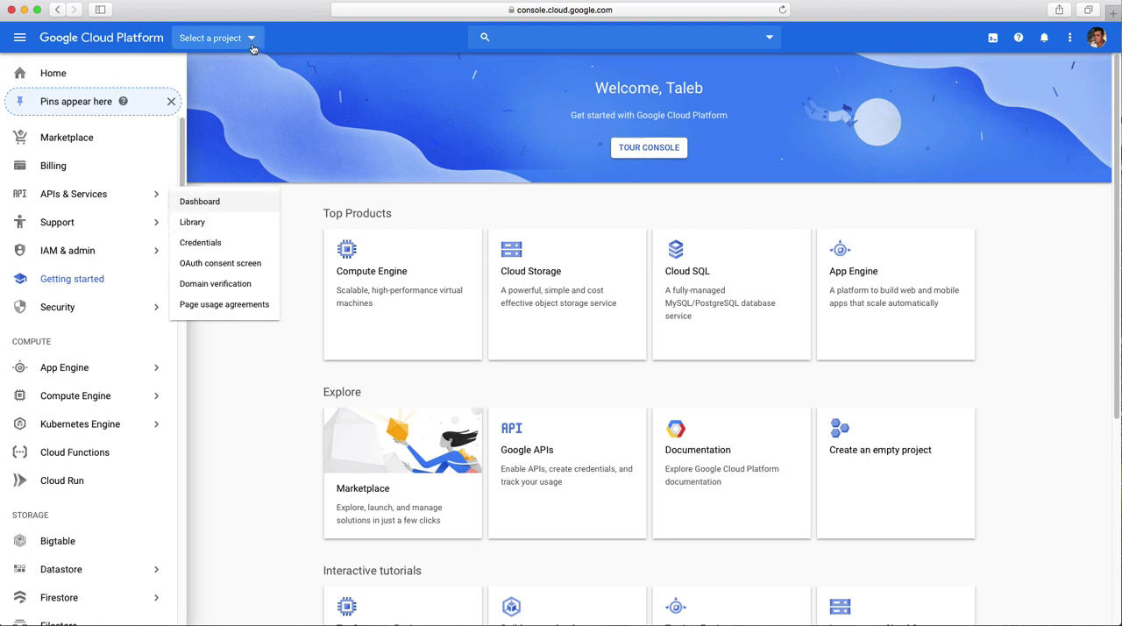
pyautogui.click(217, 38)
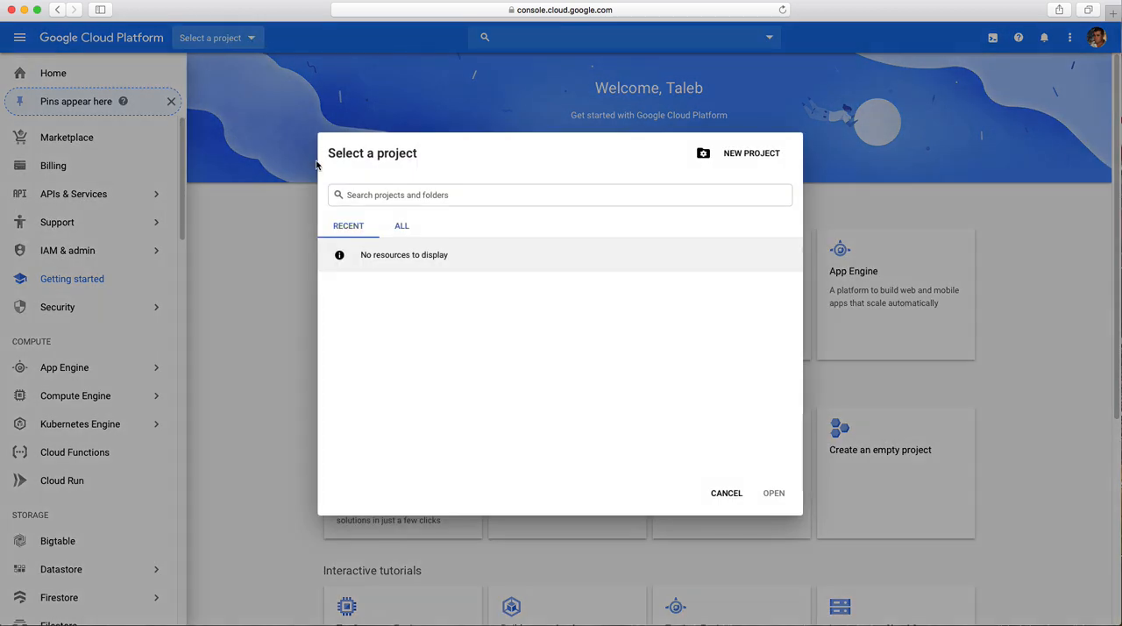
pyautogui.click(402, 225)
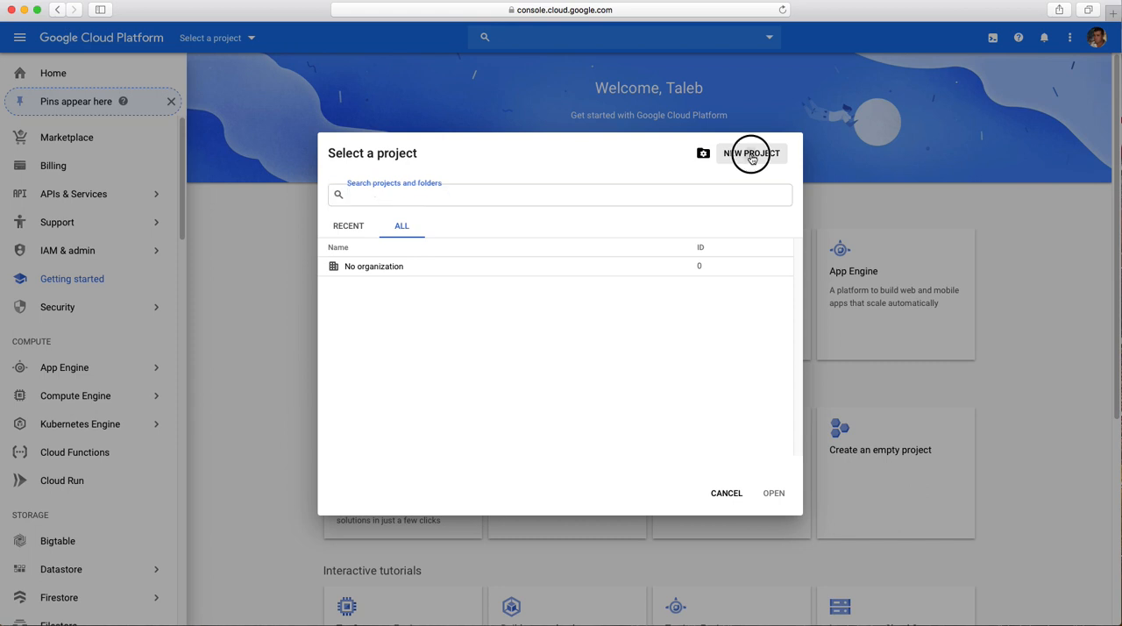
pyautogui.click(751, 153)
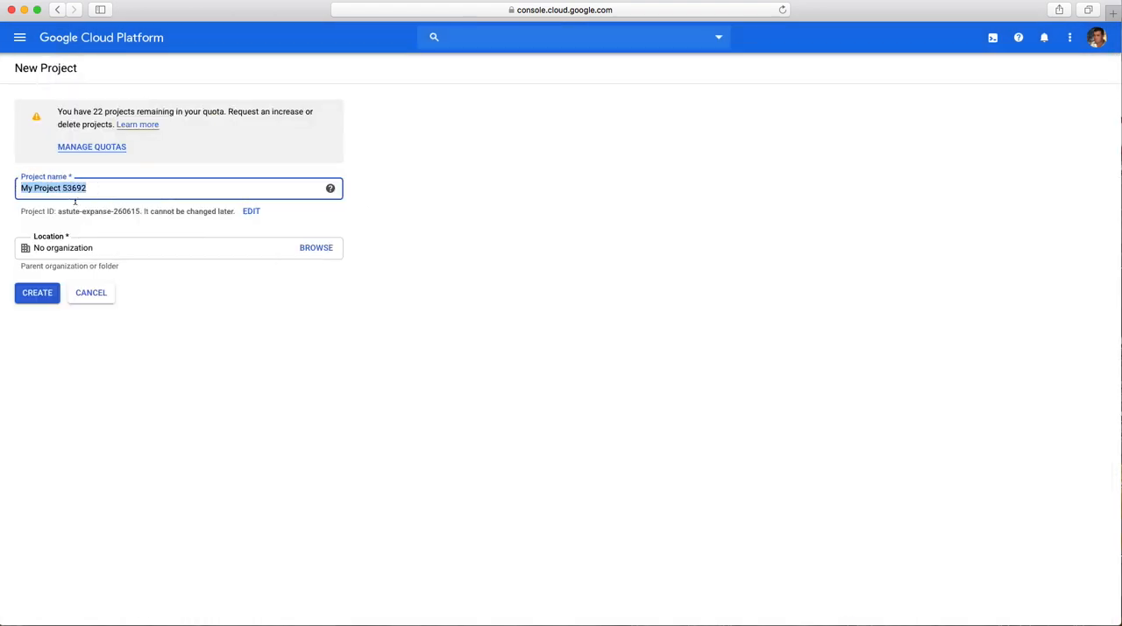
pyautogui.moveTo(184, 153)
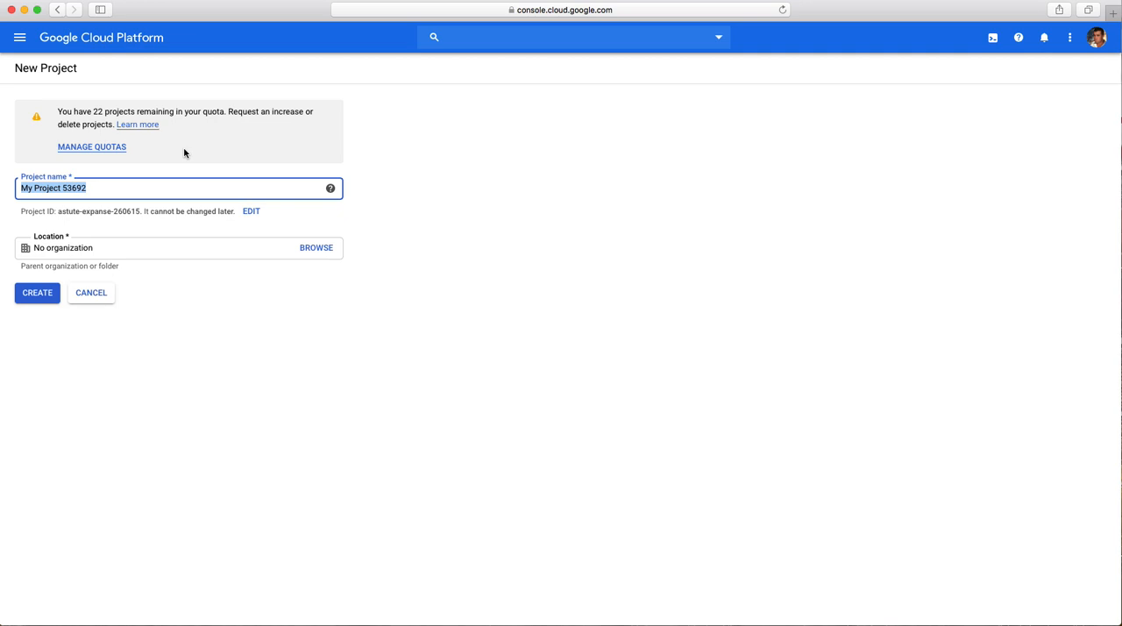
# Step: Name the project 'My Limo Company' and create it
pyautogui.write('My Limo')
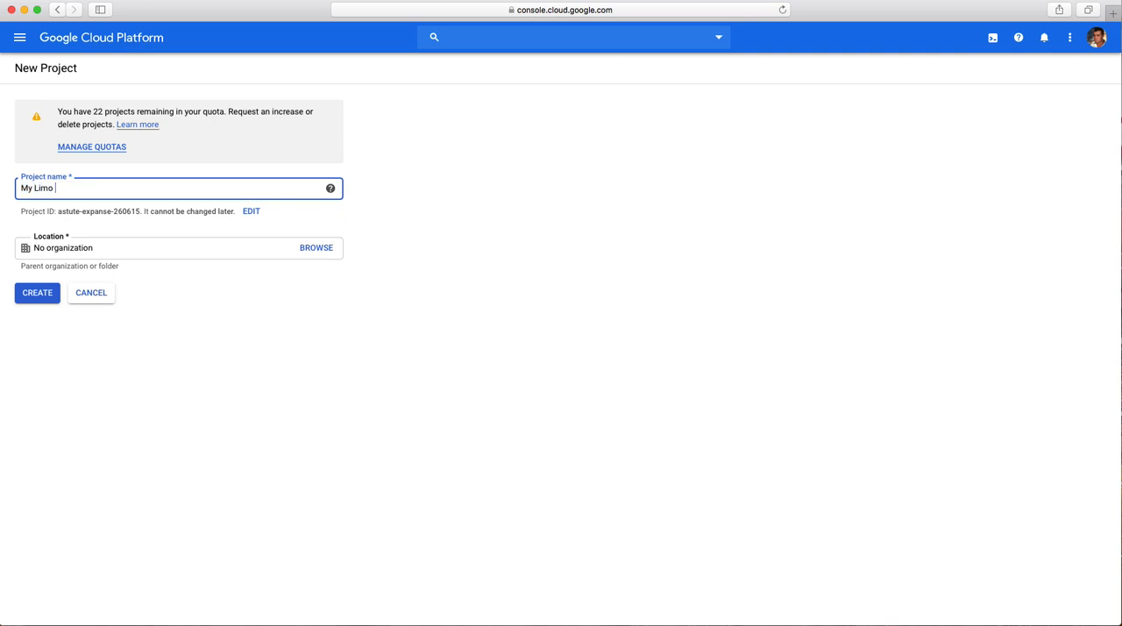
pyautogui.write('C')
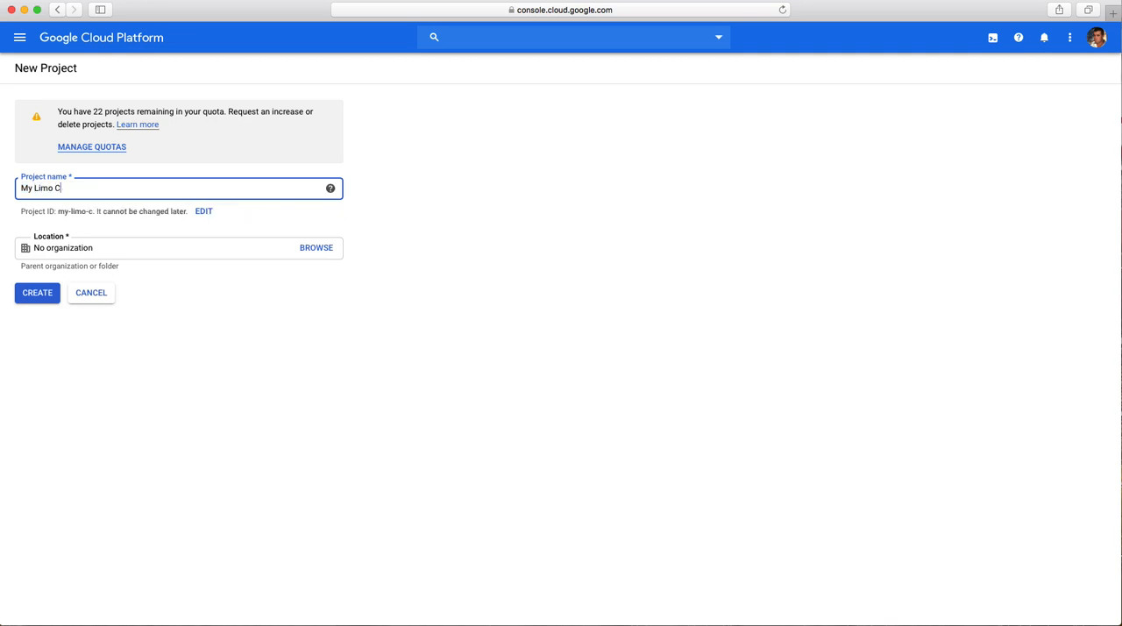
pyautogui.write('ompany')
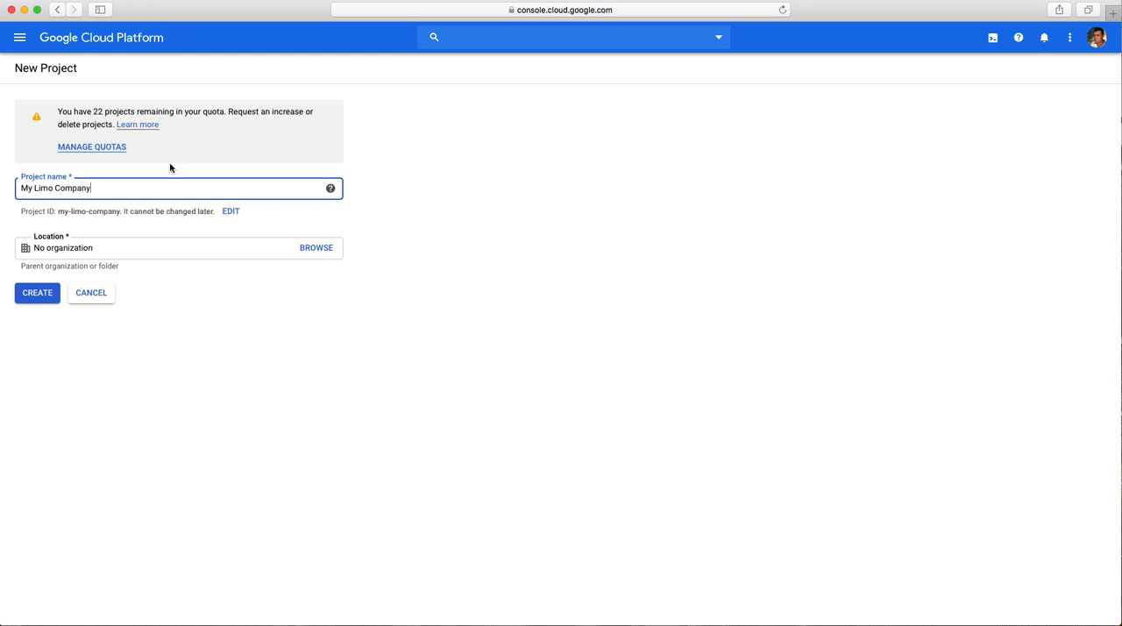
pyautogui.click(37, 293)
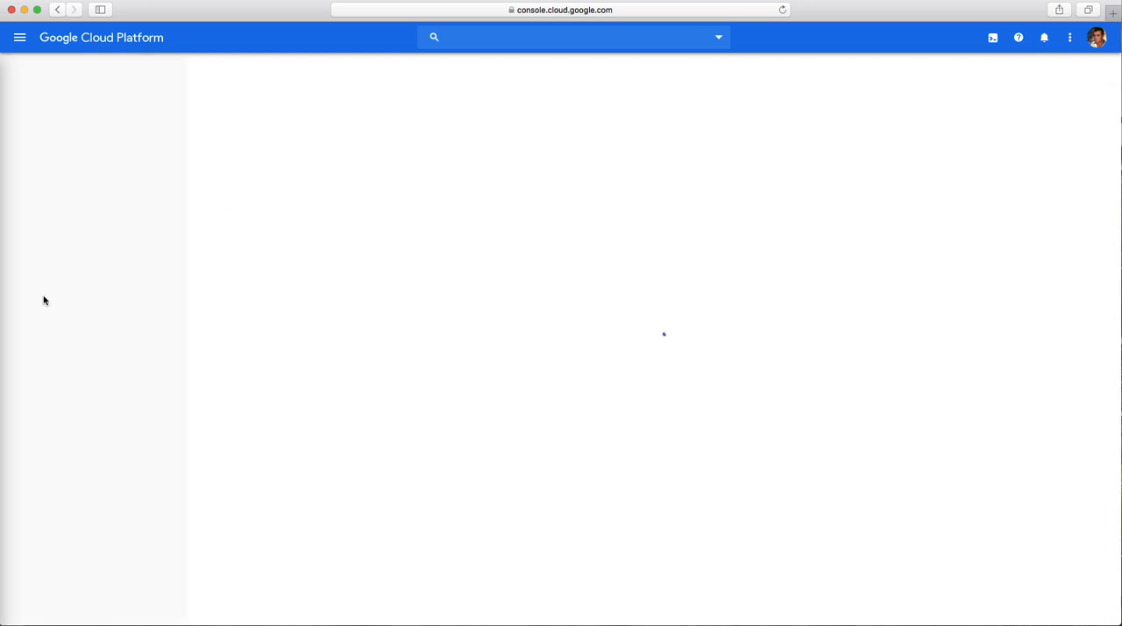
# Step: Check the creation notification, go to the API Library and select My Limo Company
pyautogui.click(1045, 39)
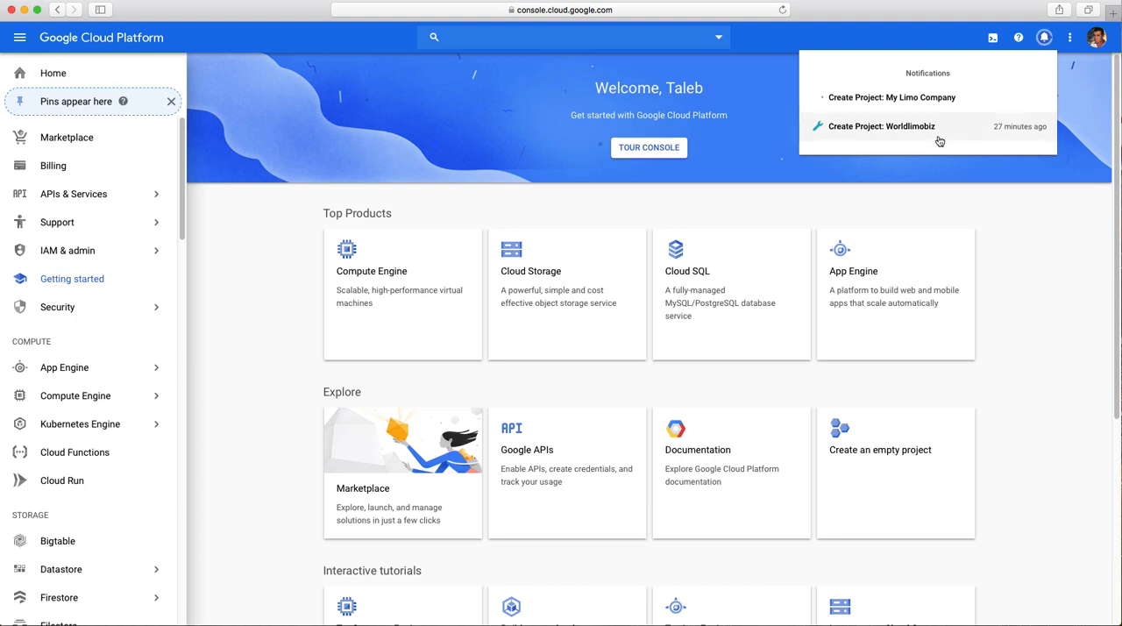
pyautogui.click(242, 263)
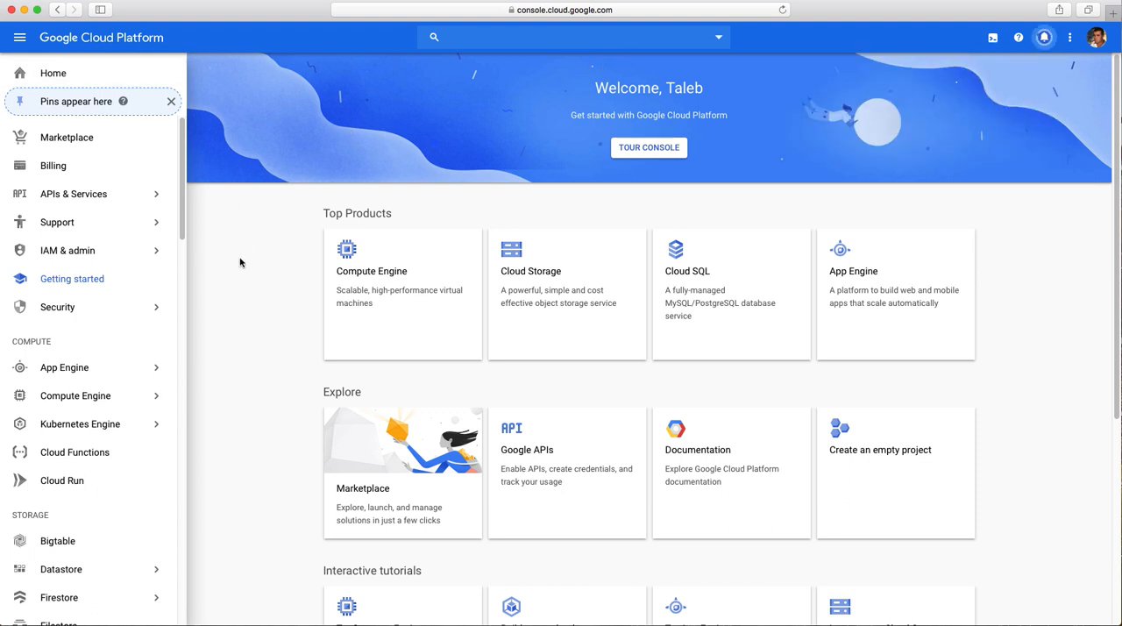
pyautogui.moveTo(245, 281)
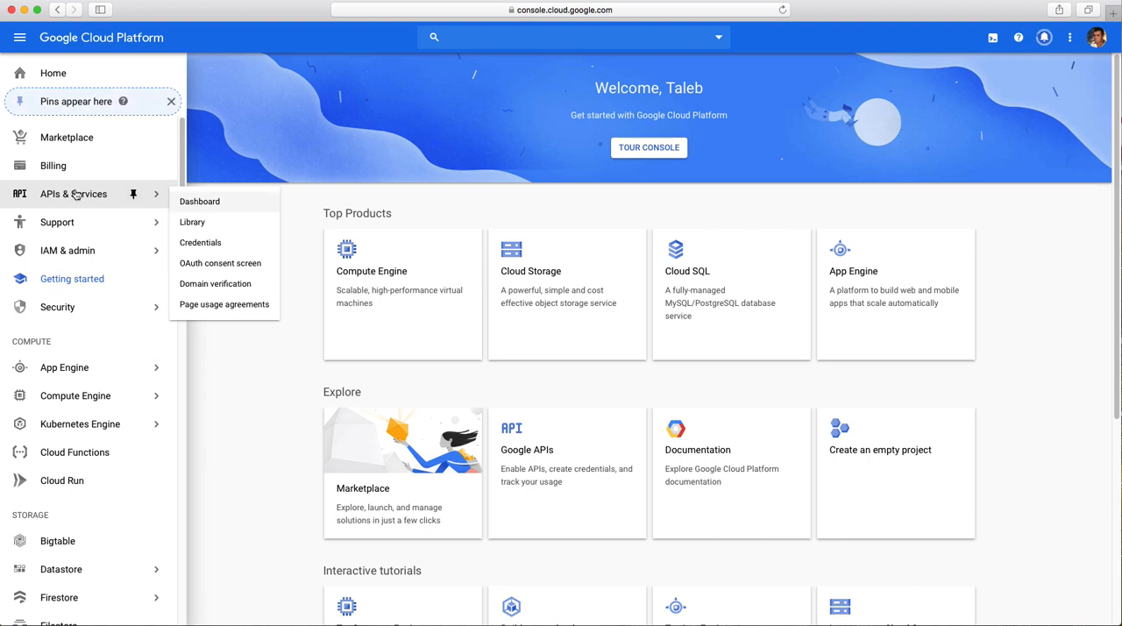
pyautogui.moveTo(193, 221)
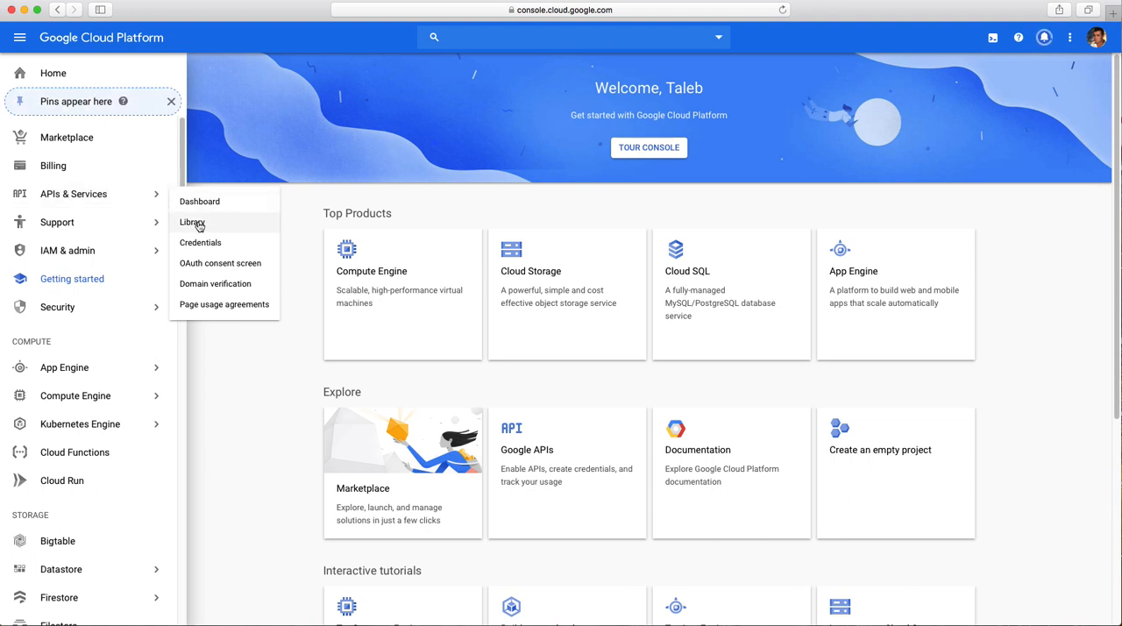
pyautogui.click(193, 221)
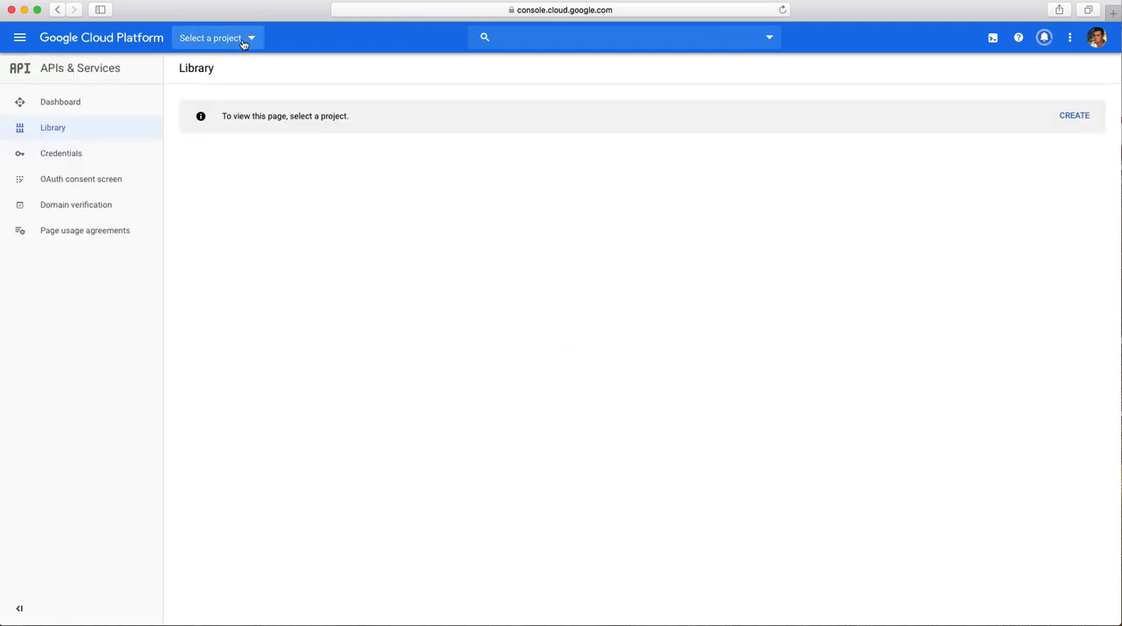
pyautogui.click(214, 38)
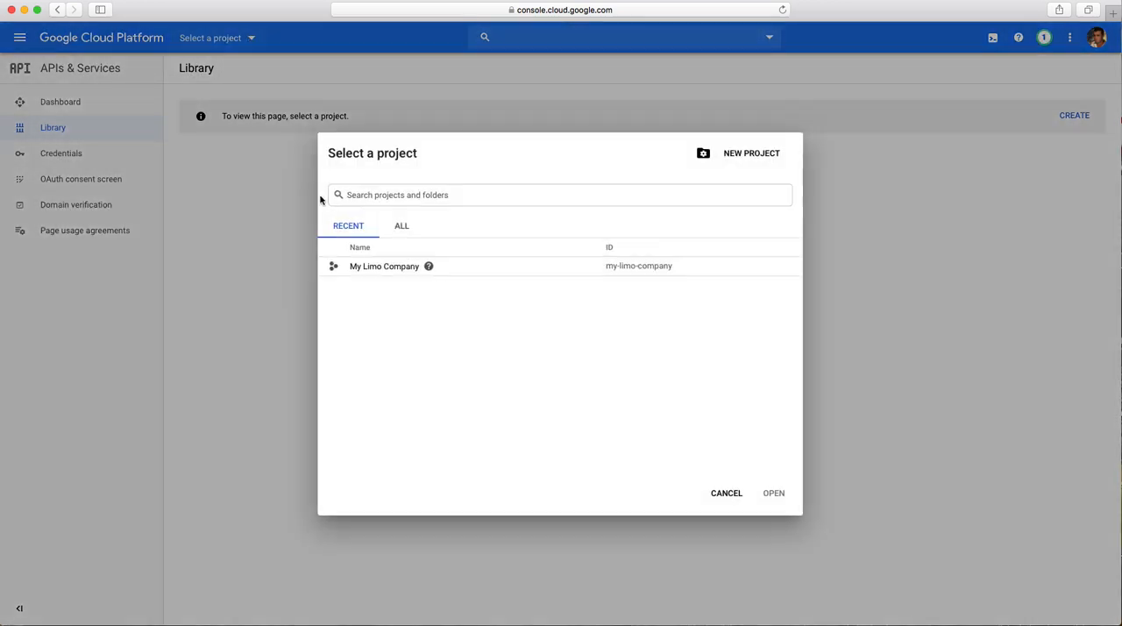
pyautogui.click(773, 493)
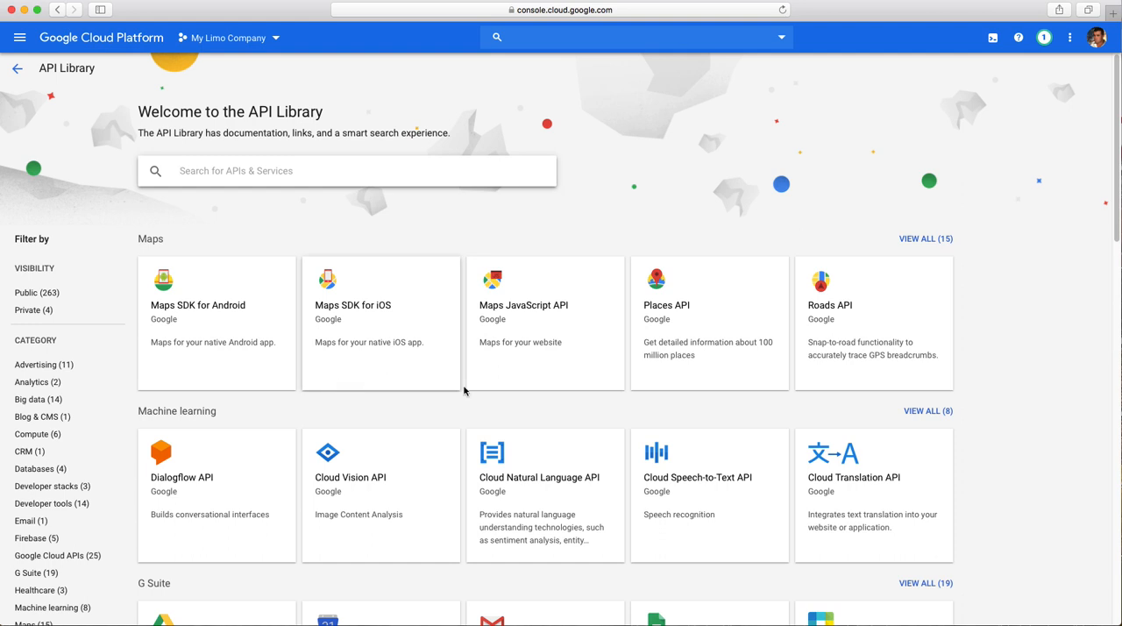
pyautogui.moveTo(740, 221)
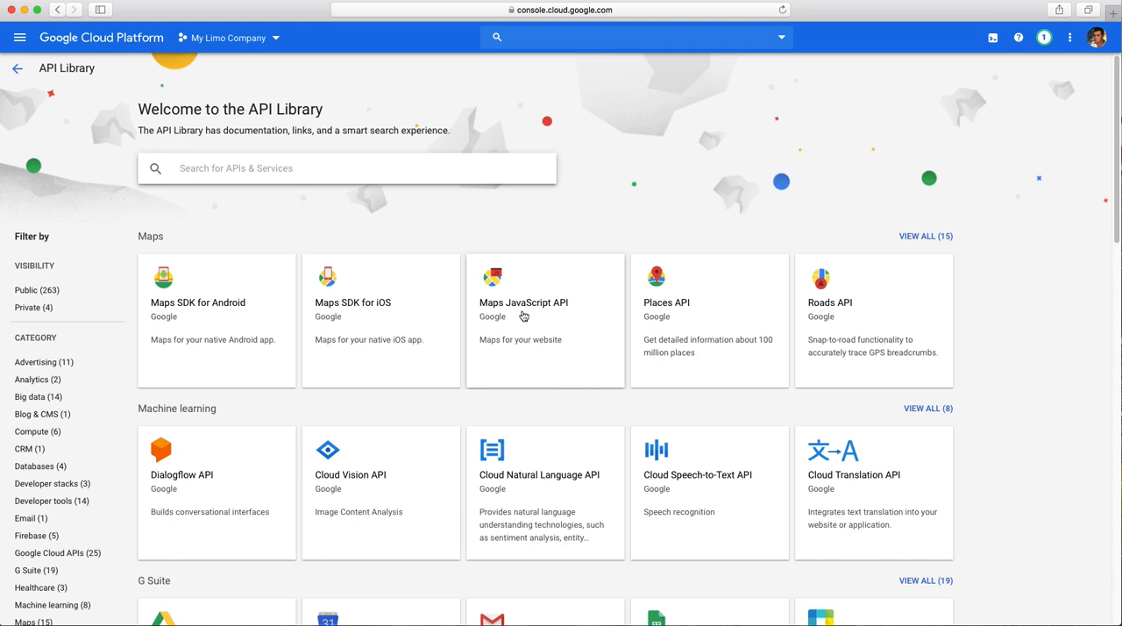
pyautogui.moveTo(540, 321)
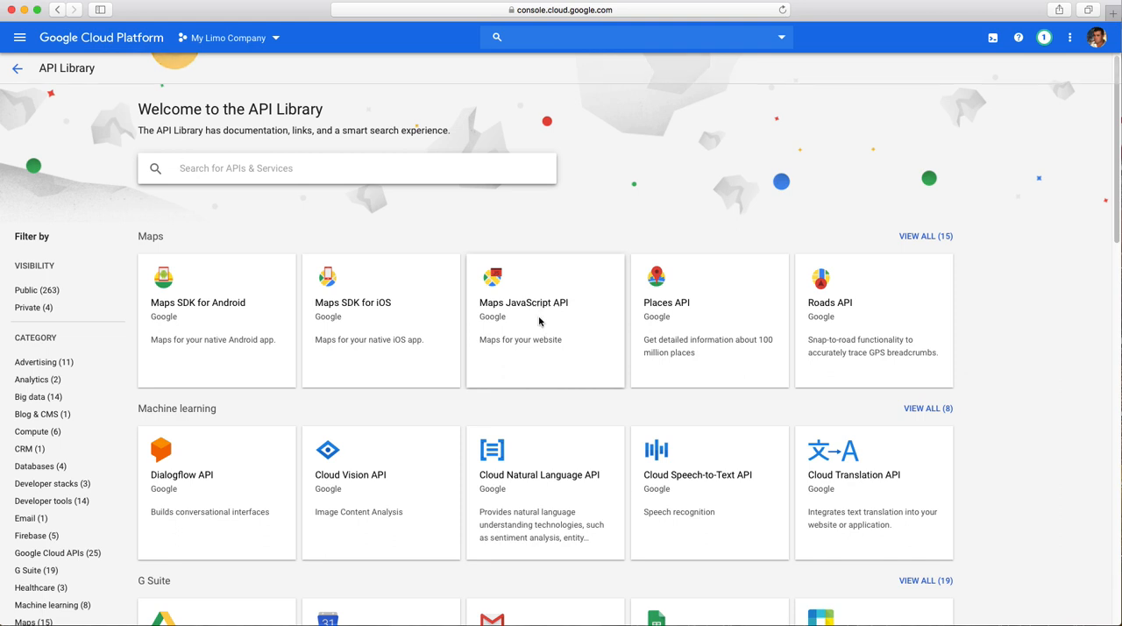
# Step: Open the Maps JavaScript API card from the Maps section of the library
pyautogui.click(523, 301)
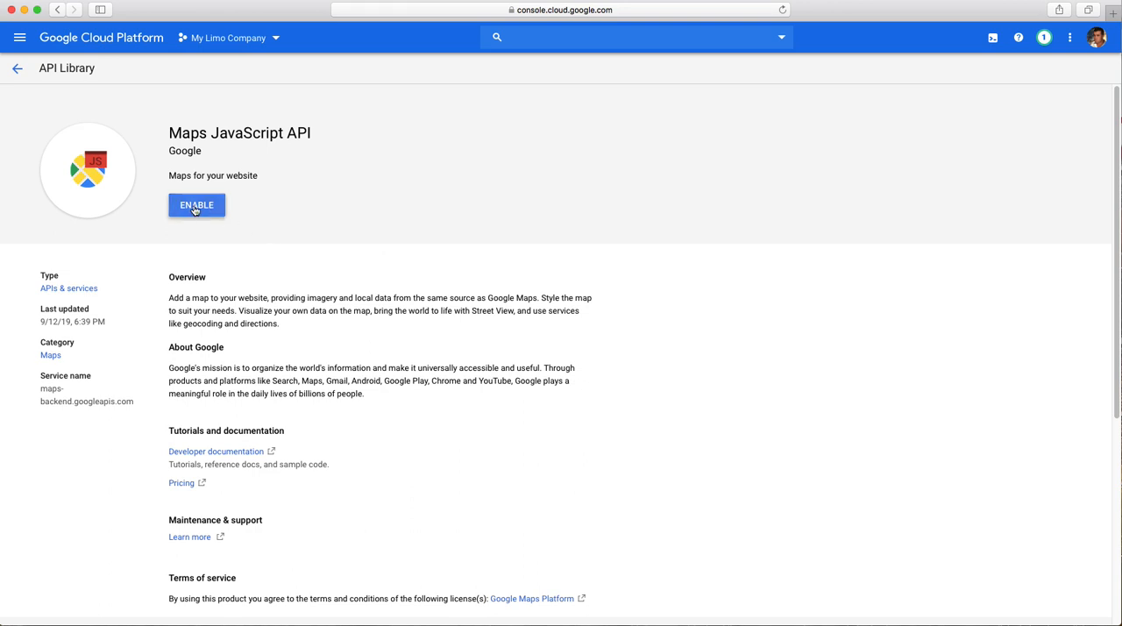
# Step: Enable the Maps JavaScript API and return to the API Library via APIs & Services
pyautogui.click(197, 203)
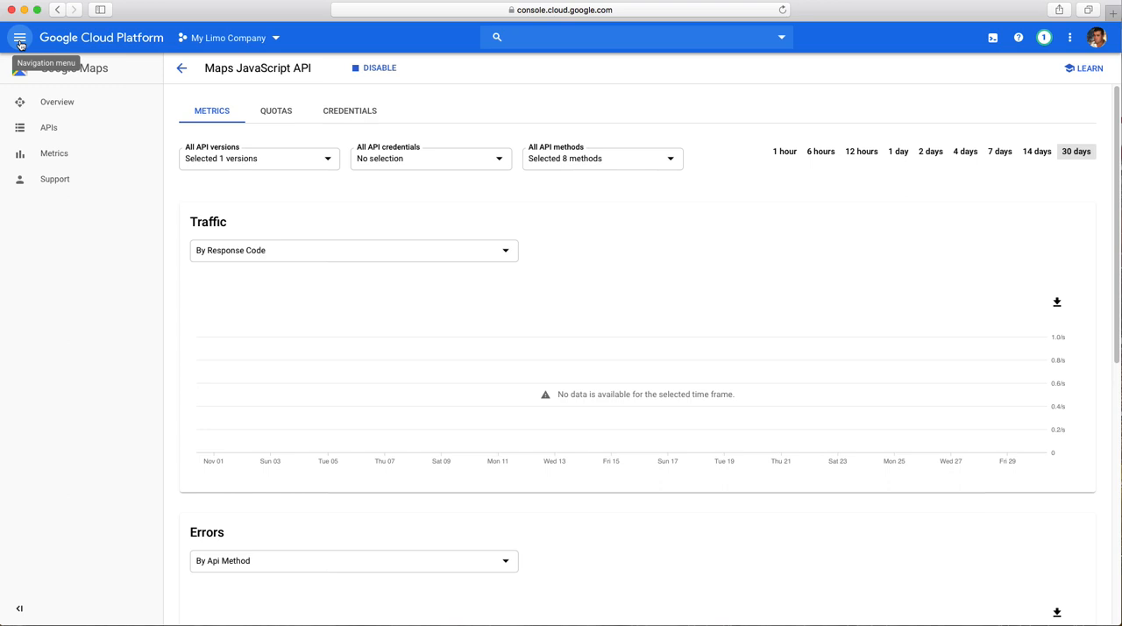
pyautogui.click(19, 39)
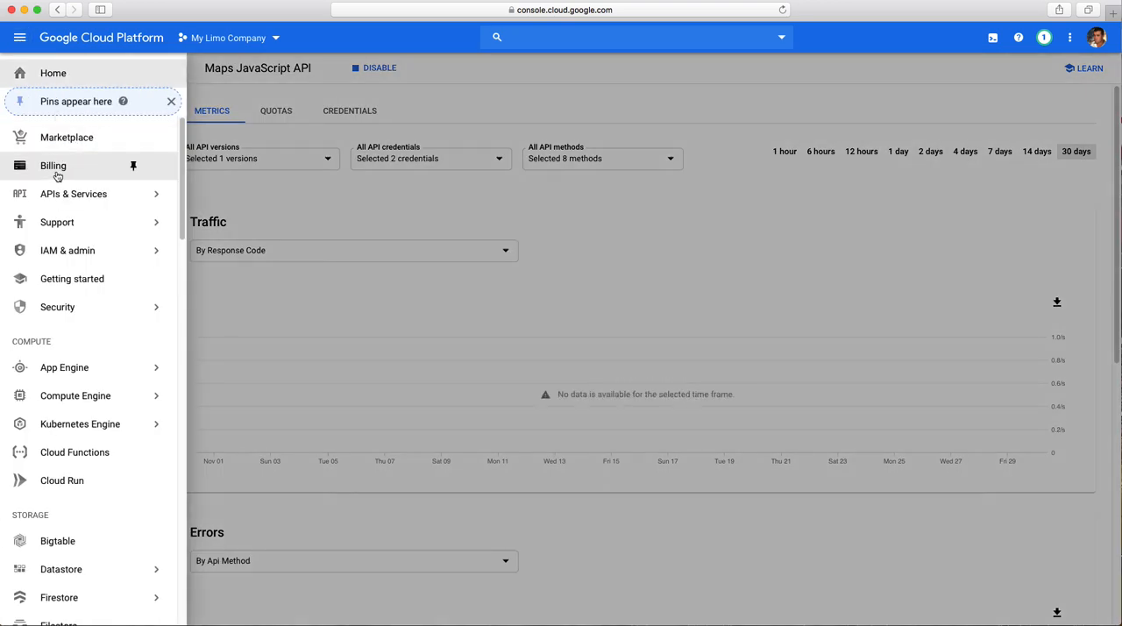
pyautogui.moveTo(61, 191)
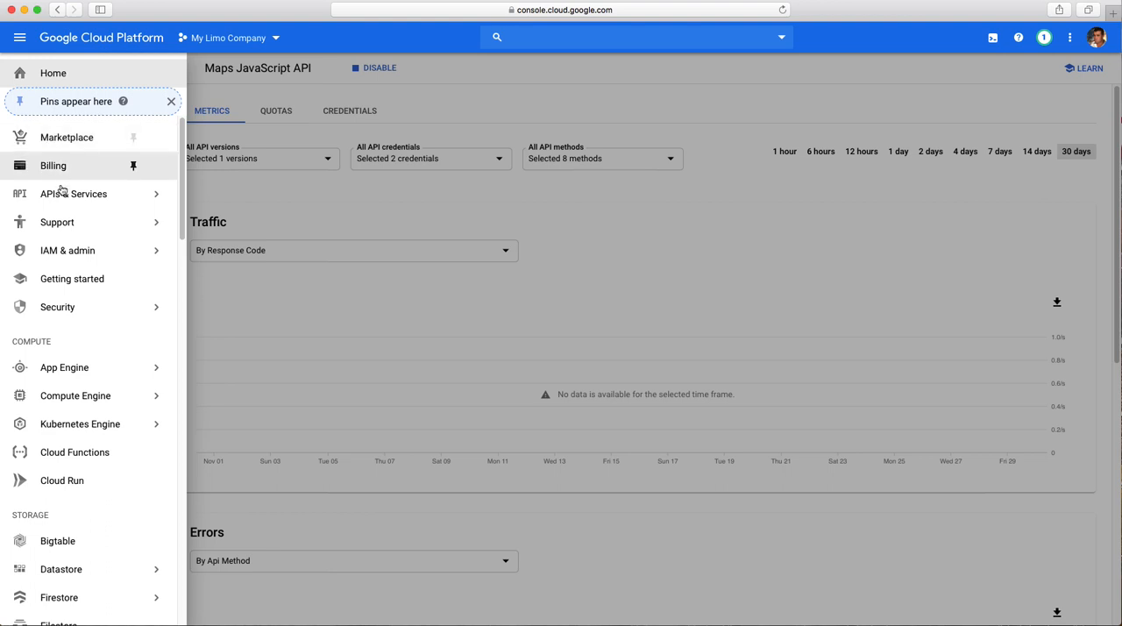
pyautogui.click(74, 193)
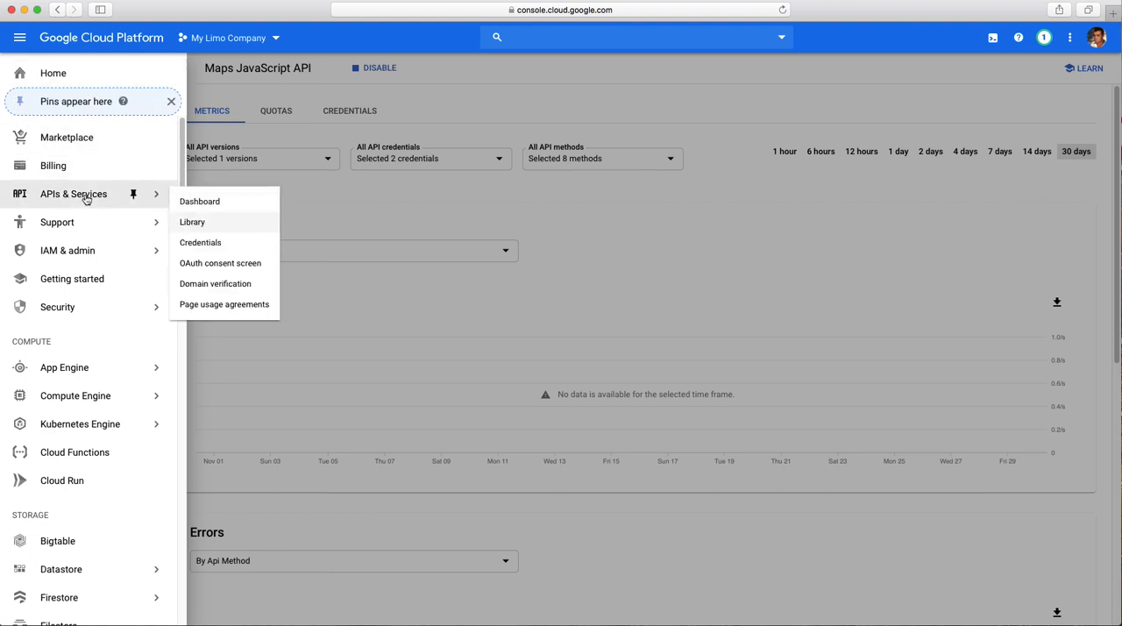
pyautogui.moveTo(193, 221)
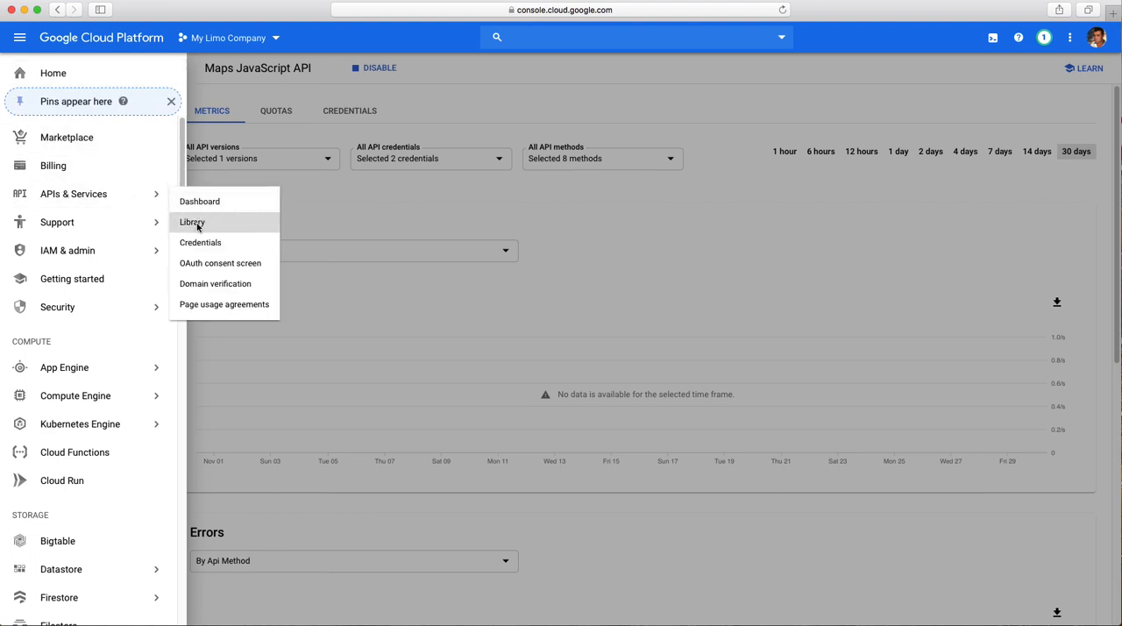
pyautogui.click(192, 221)
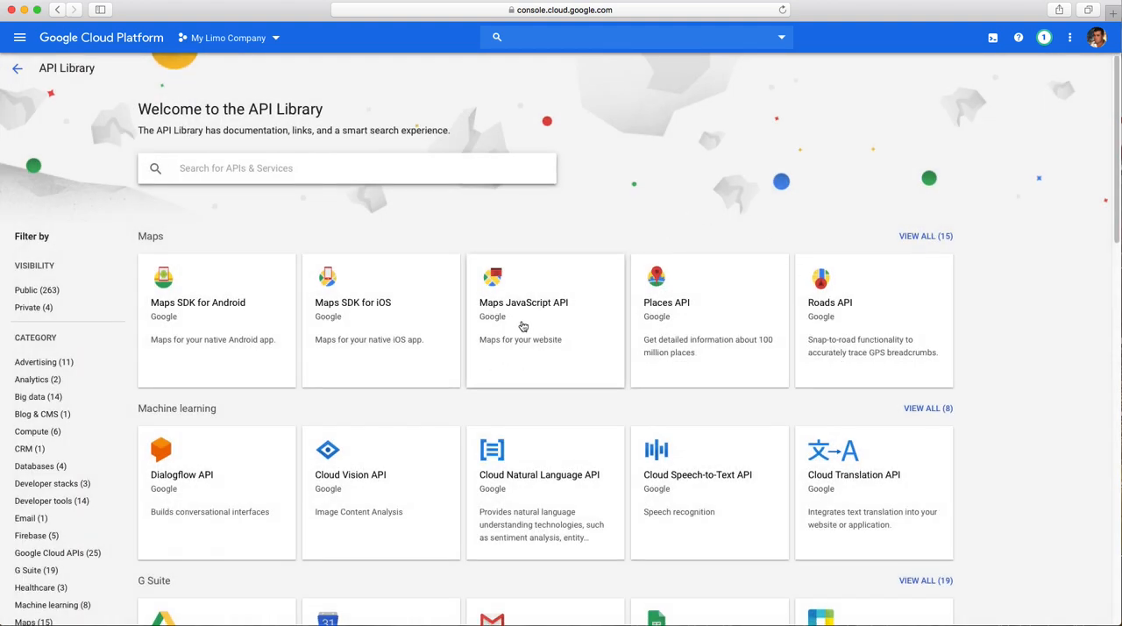
pyautogui.moveTo(694, 337)
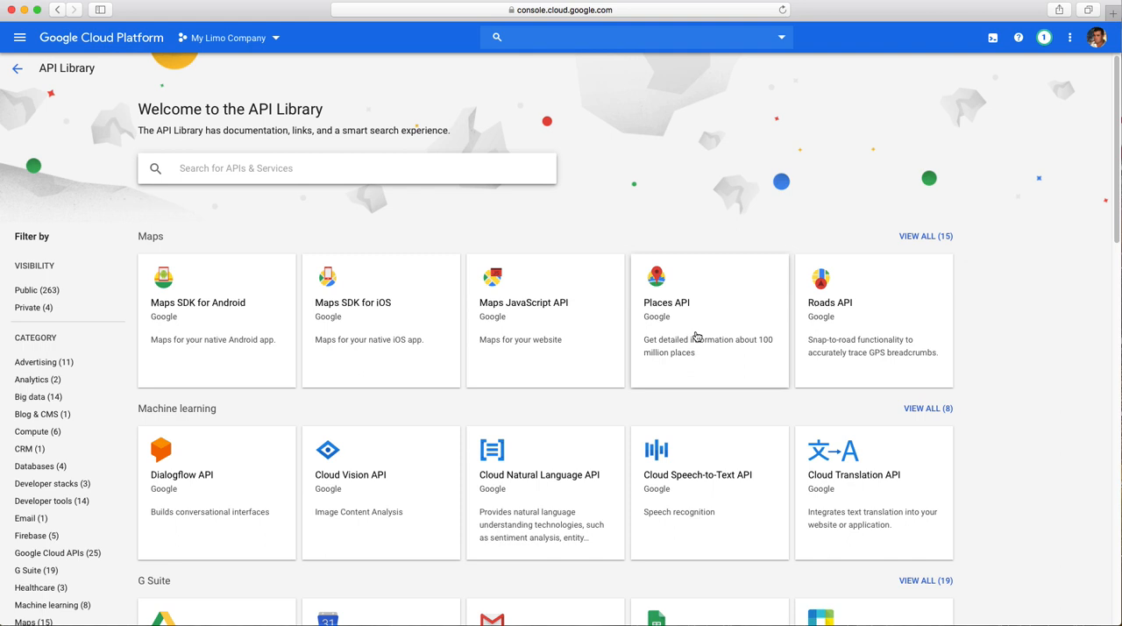
pyautogui.moveTo(525, 327)
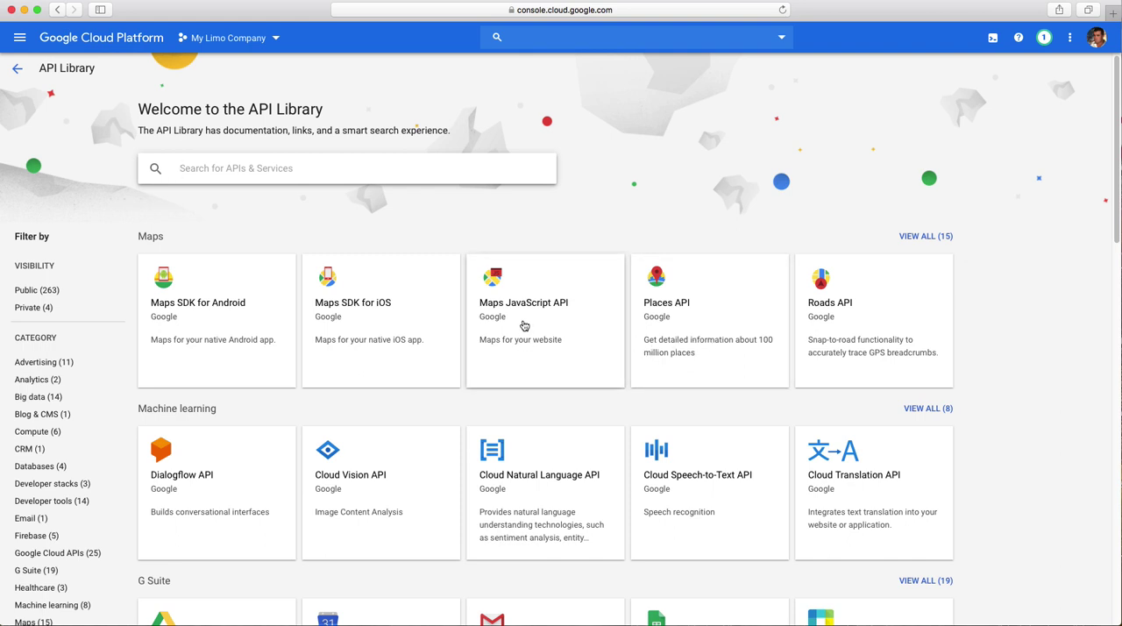
pyautogui.moveTo(684, 319)
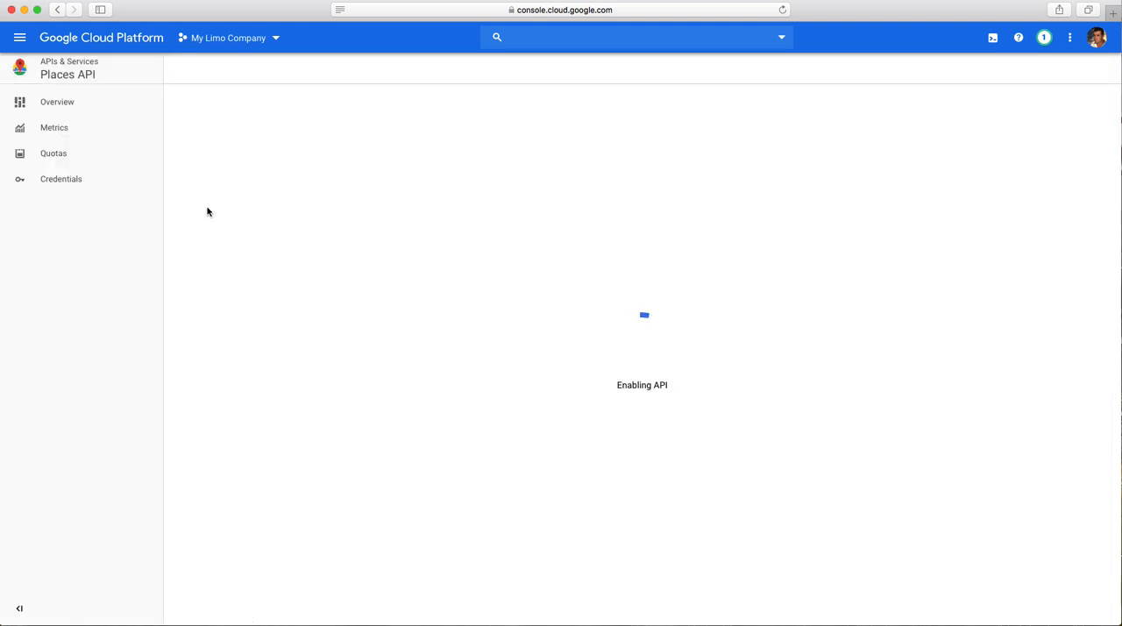
pyautogui.moveTo(855, 261)
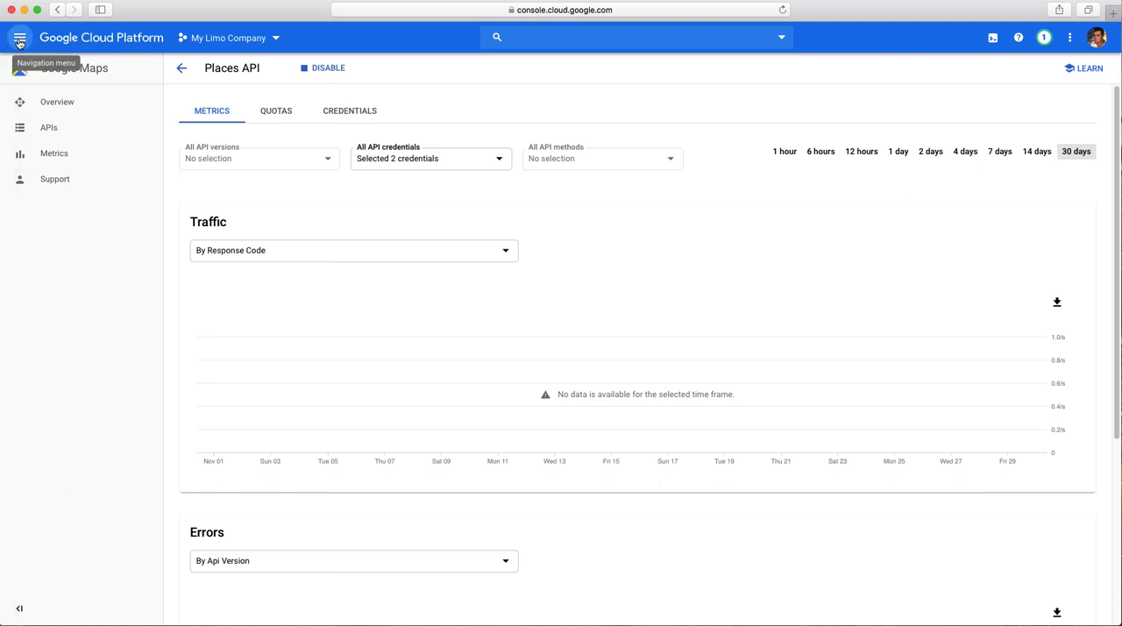
# Step: After enabling the Places API, return to the API Library via APIs & Services
pyautogui.click(20, 37)
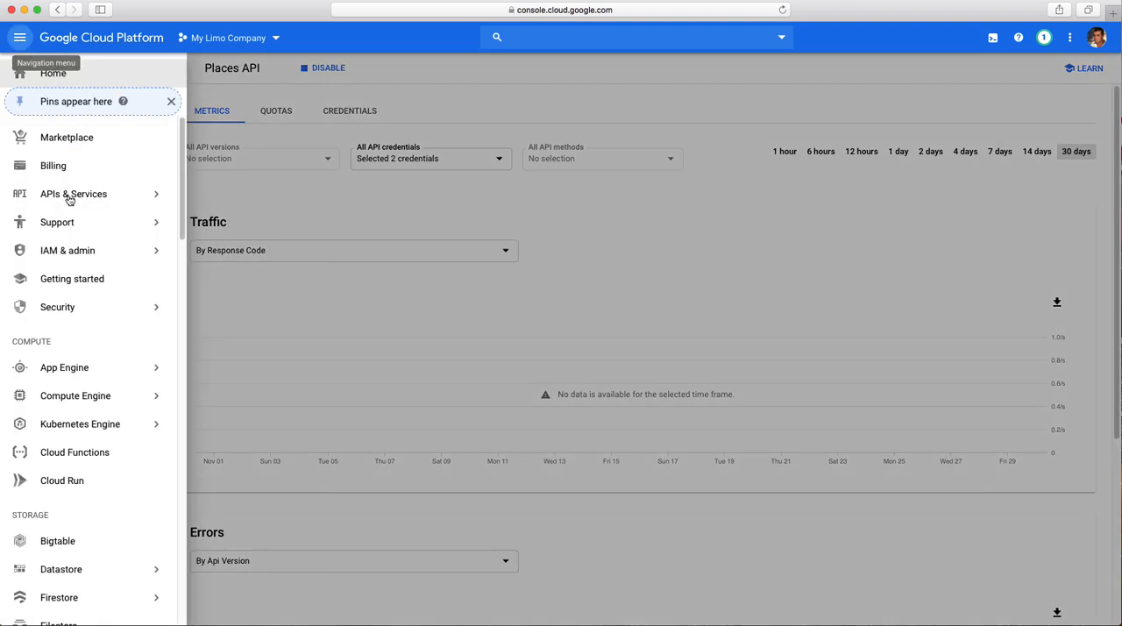
pyautogui.click(74, 193)
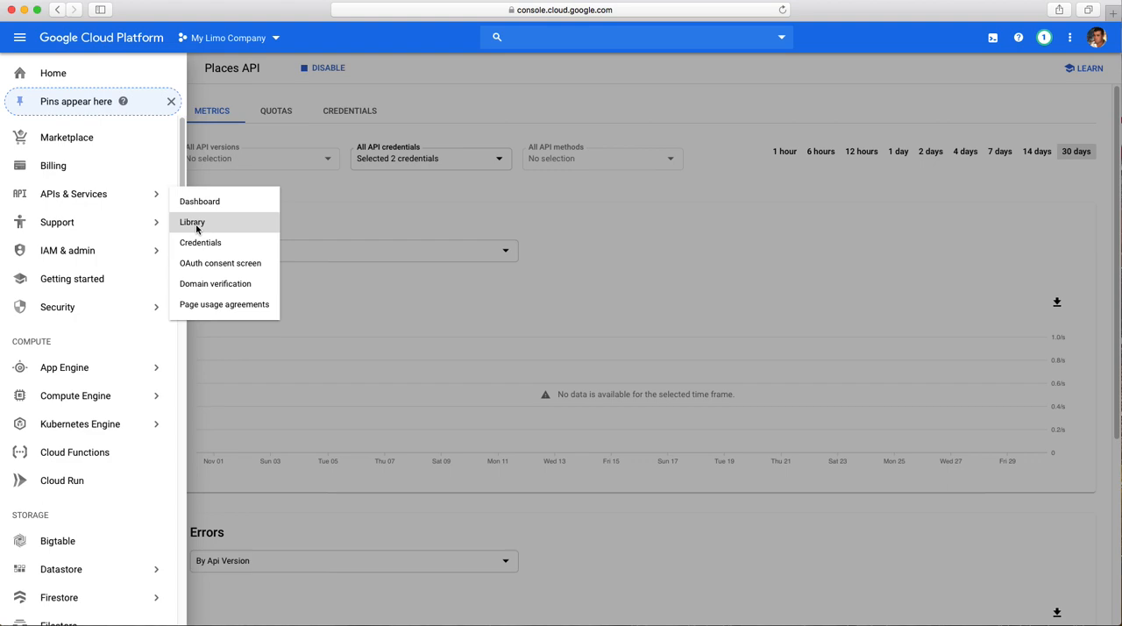
pyautogui.click(191, 221)
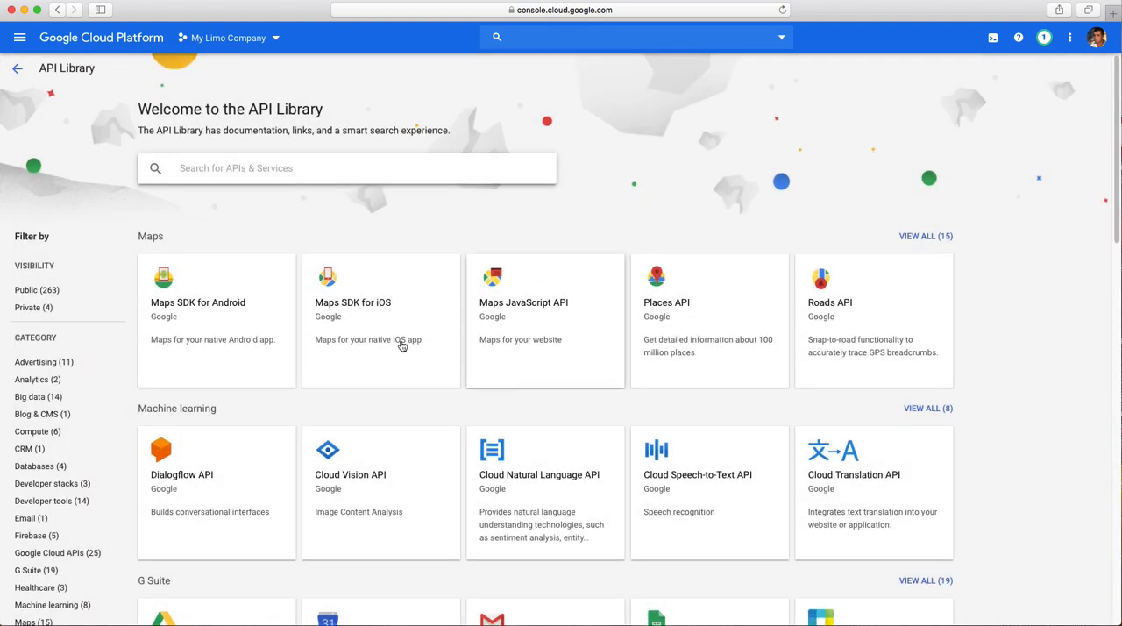
pyautogui.moveTo(926, 235)
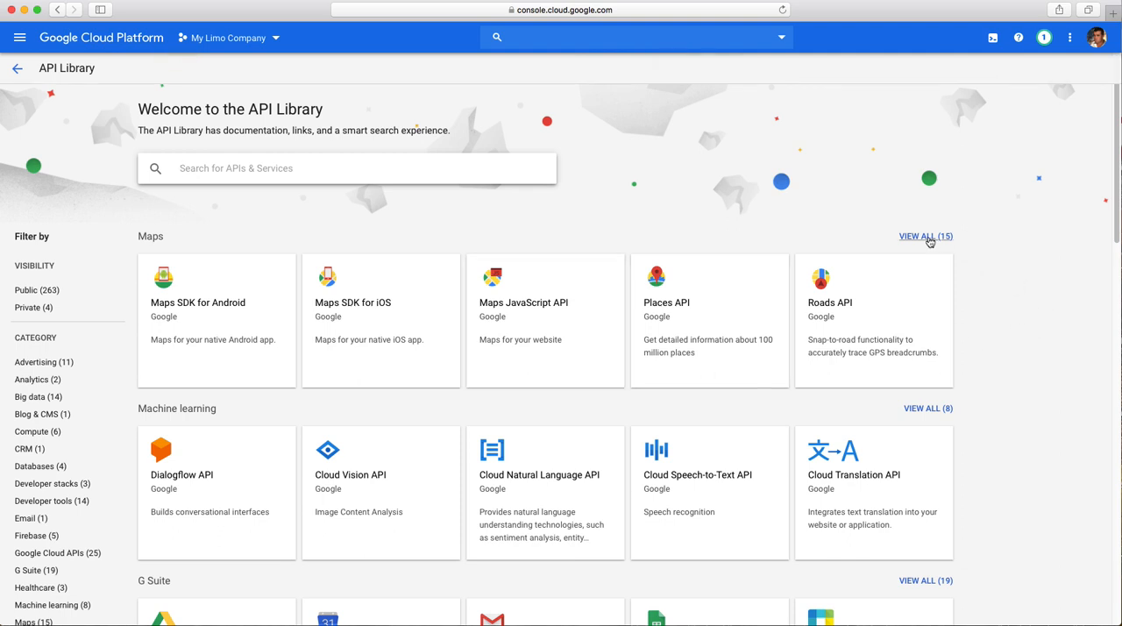
# Step: From the full list of 15 Maps APIs, enable the Distance Matrix API
pyautogui.click(919, 235)
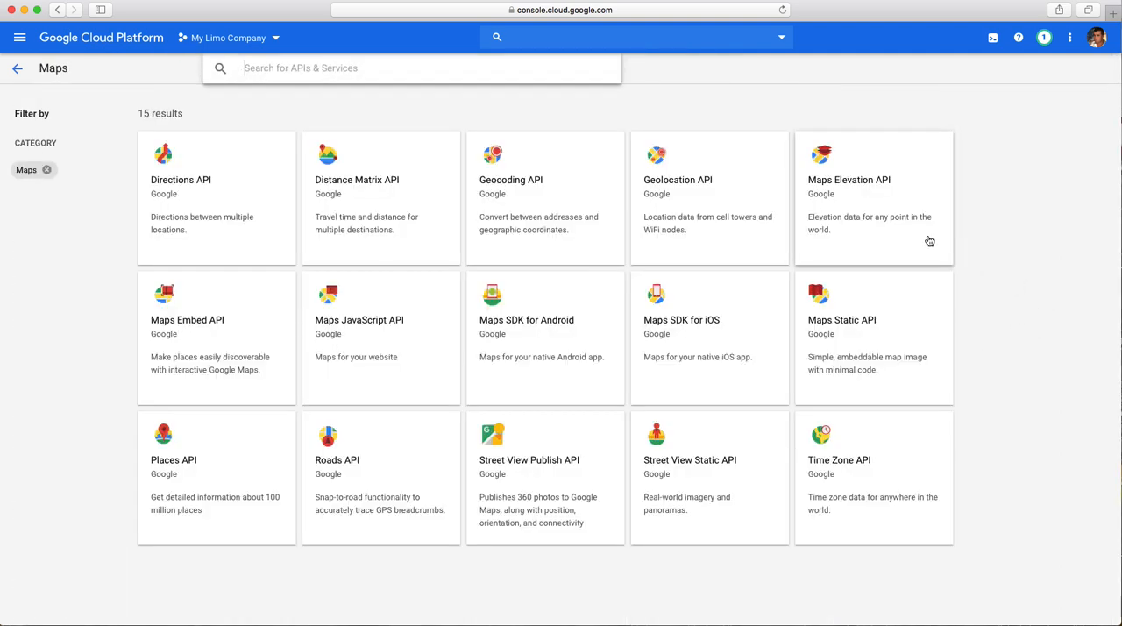
pyautogui.moveTo(372, 198)
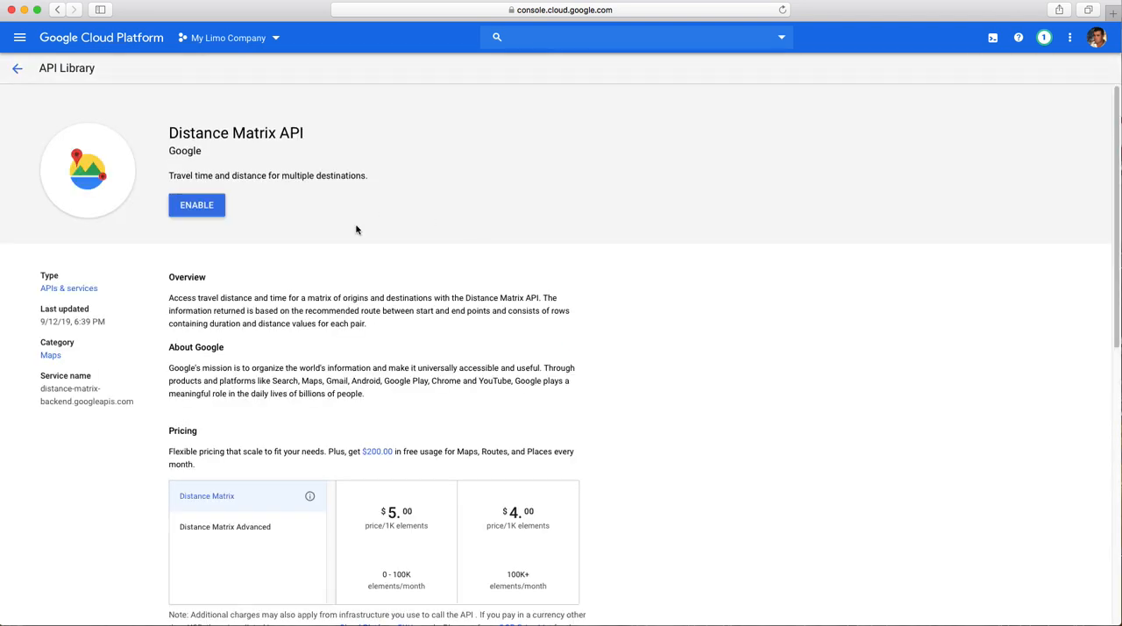
pyautogui.click(197, 203)
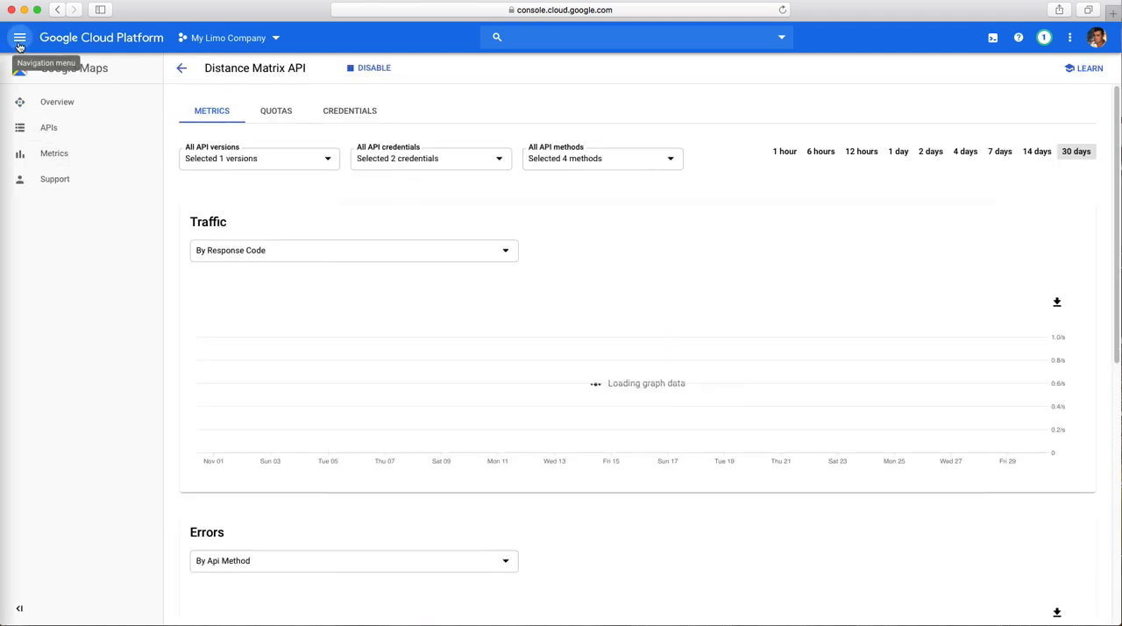
pyautogui.click(19, 38)
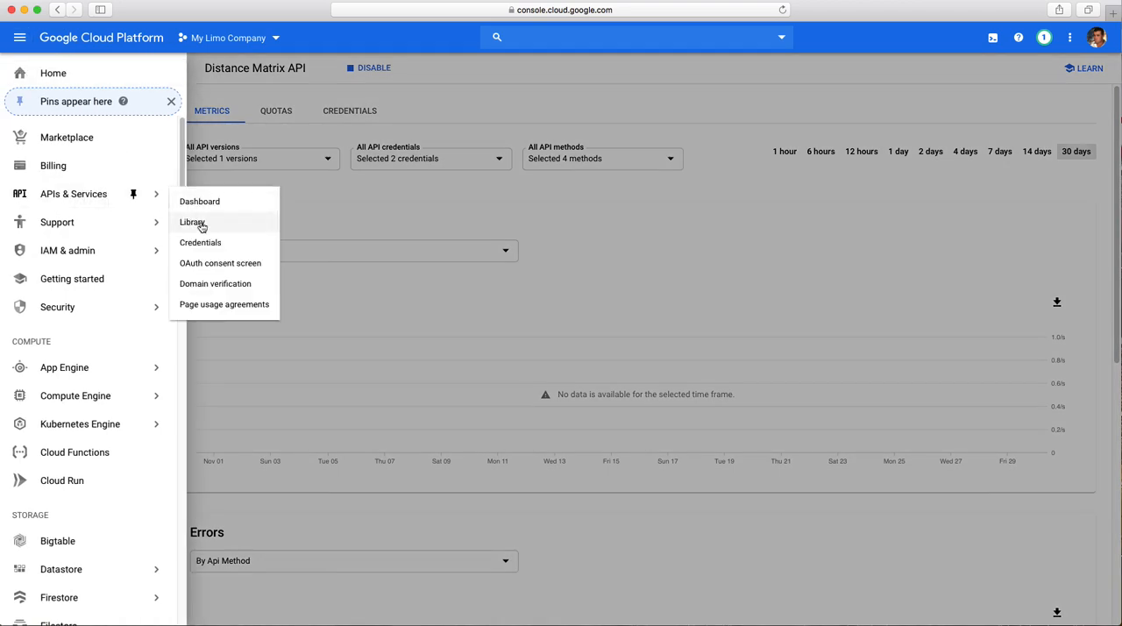
pyautogui.moveTo(193, 221)
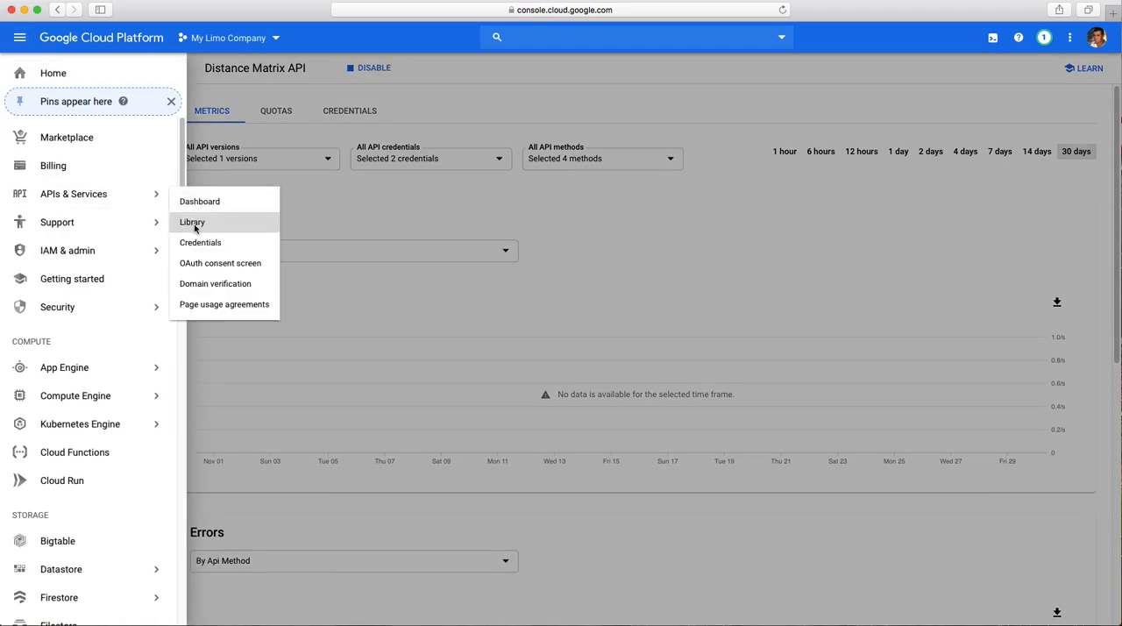
# Step: From the full list of 15 Maps APIs, enable the Geocoding API
pyautogui.click(193, 221)
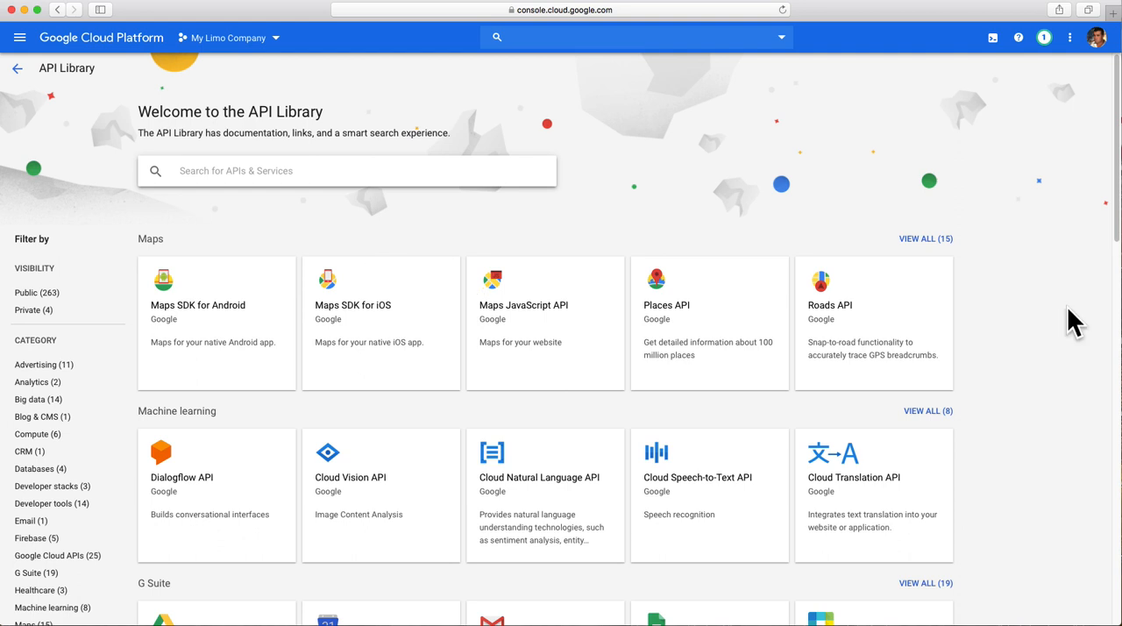
pyautogui.click(926, 238)
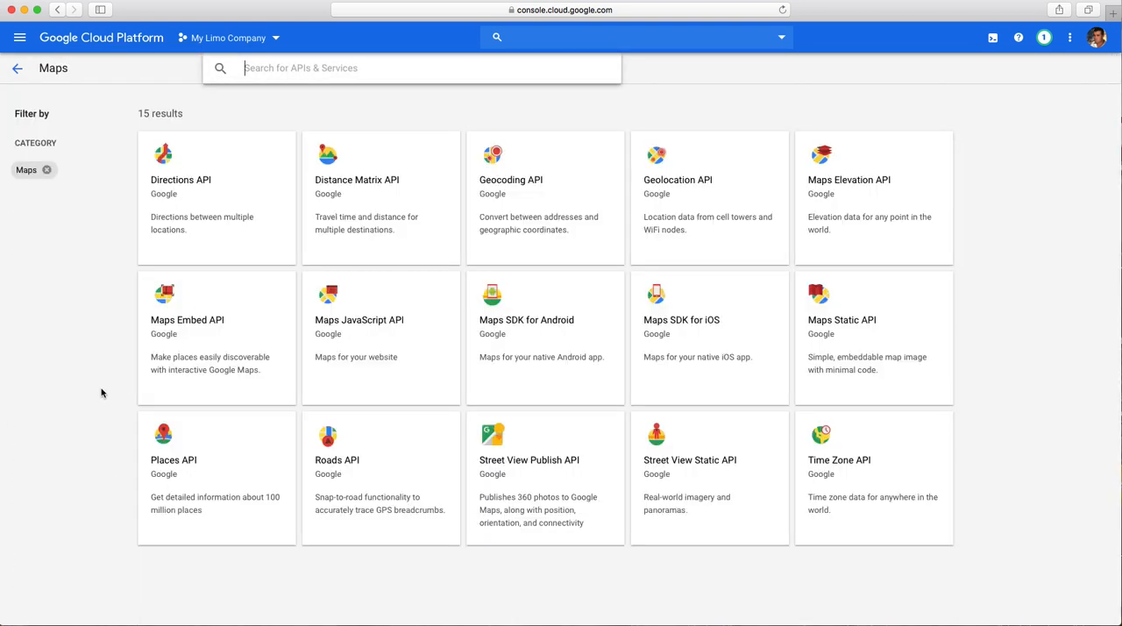
pyautogui.moveTo(494, 288)
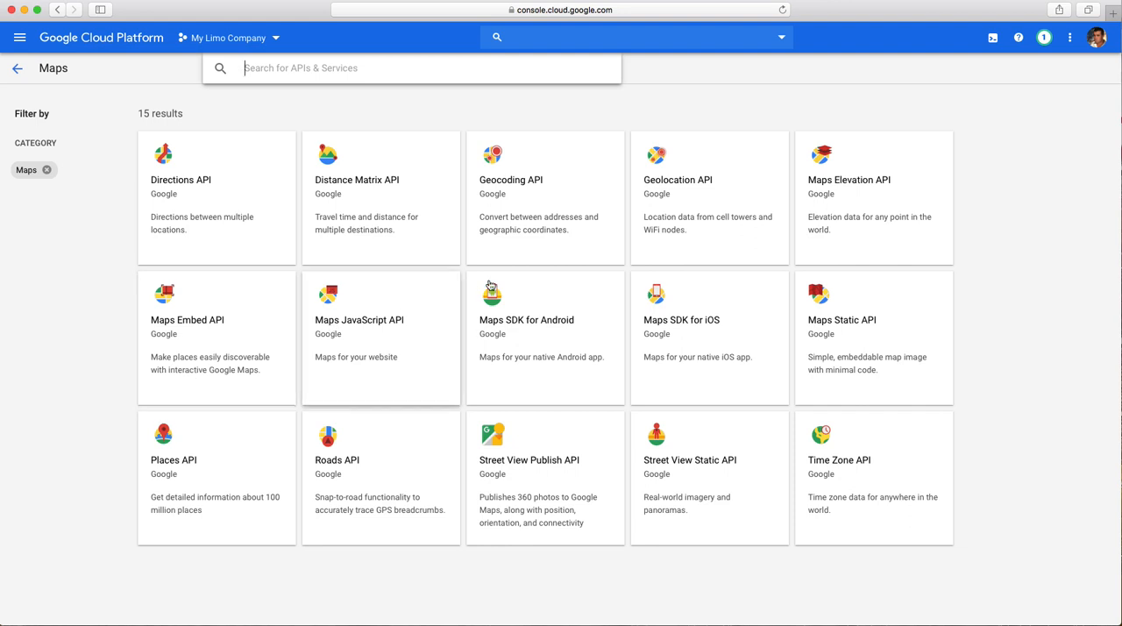
pyautogui.moveTo(533, 218)
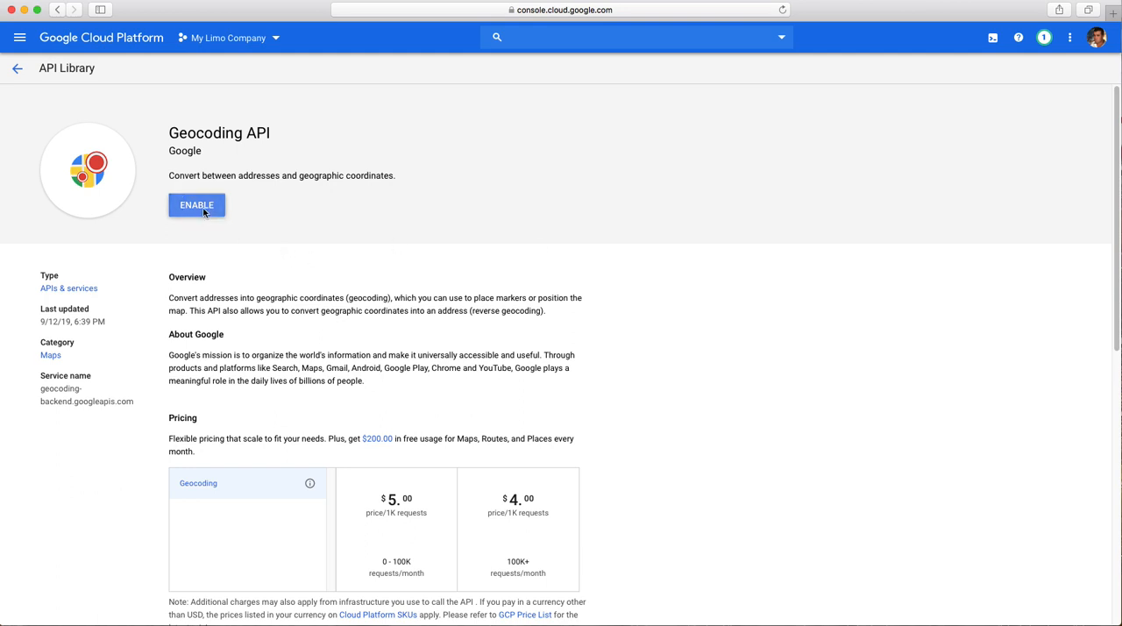
pyautogui.click(196, 203)
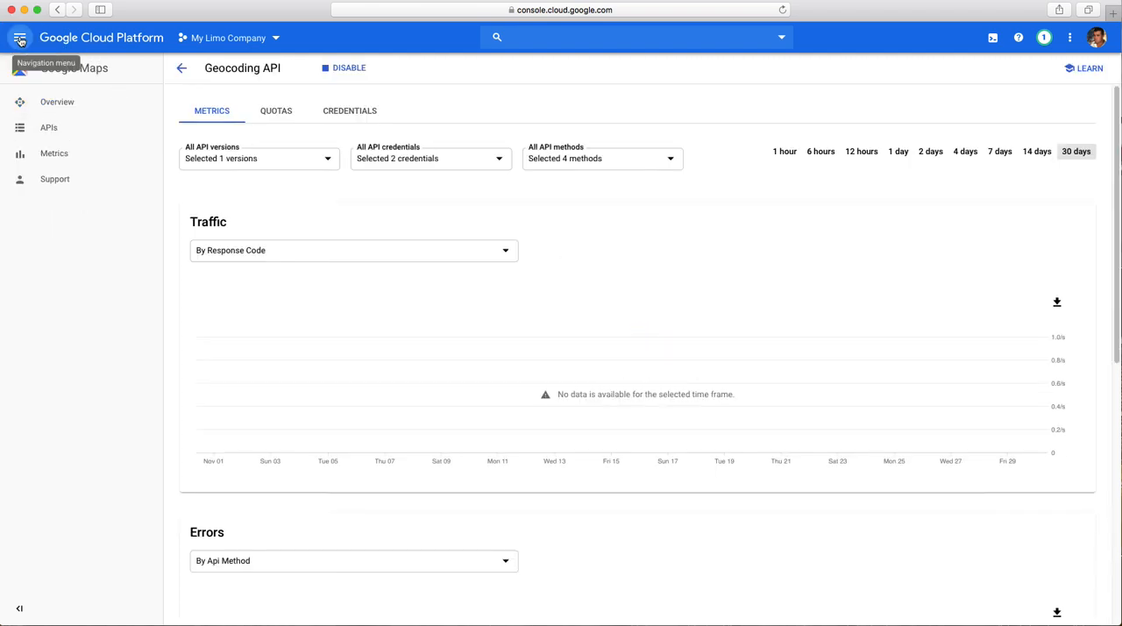
pyautogui.click(19, 39)
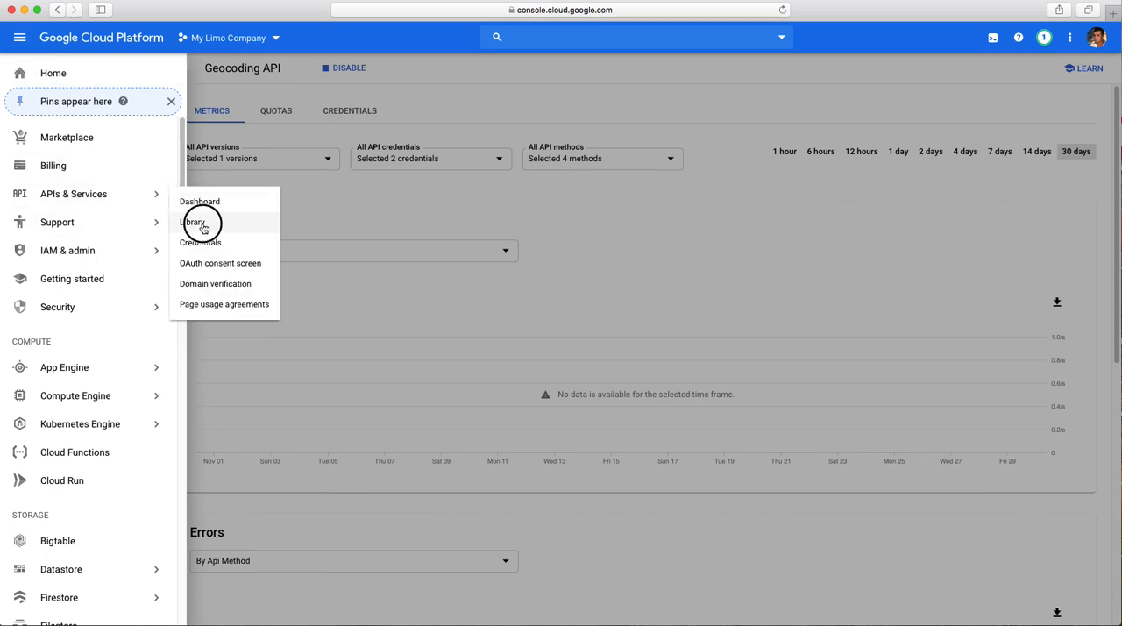
# Step: From the full list of 15 Maps APIs, enable the Directions API
pyautogui.click(193, 221)
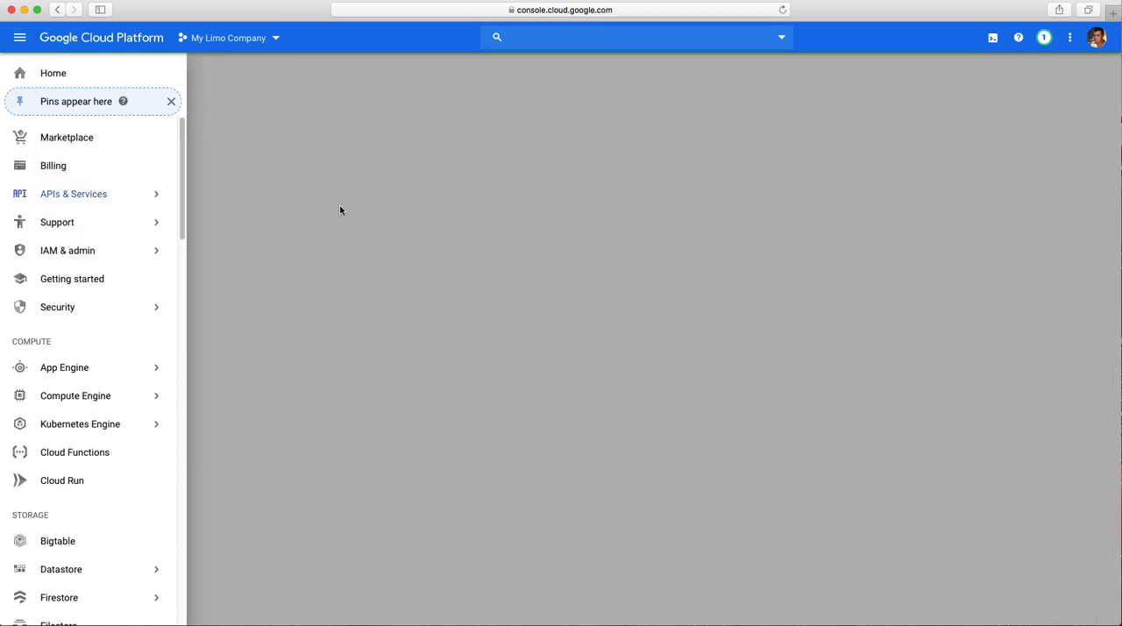
pyautogui.click(74, 193)
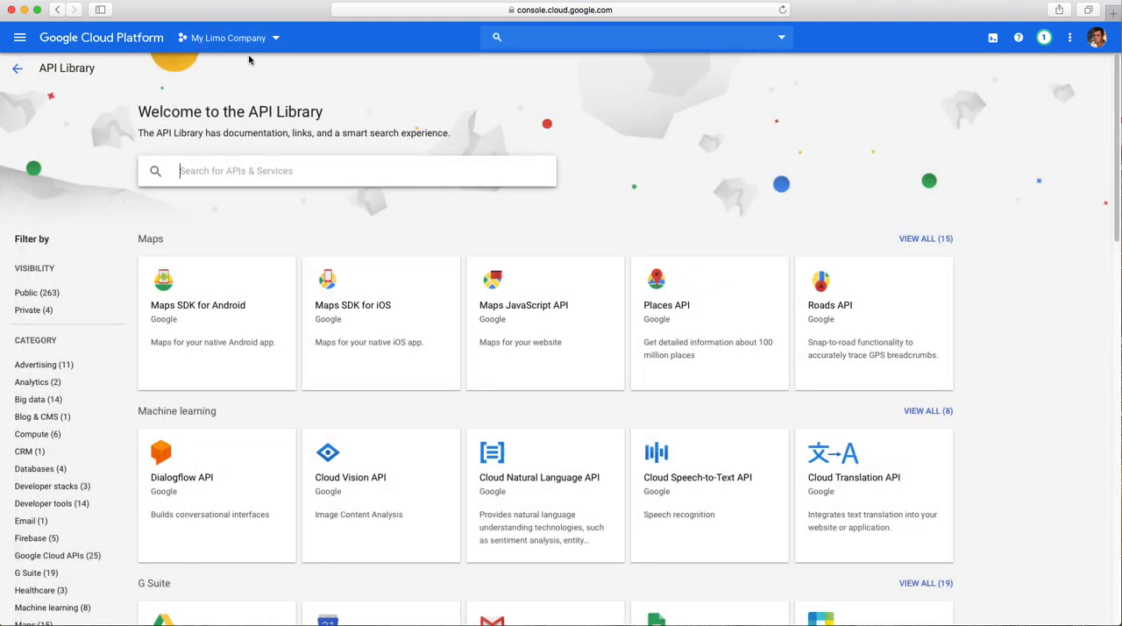
pyautogui.moveTo(207, 277)
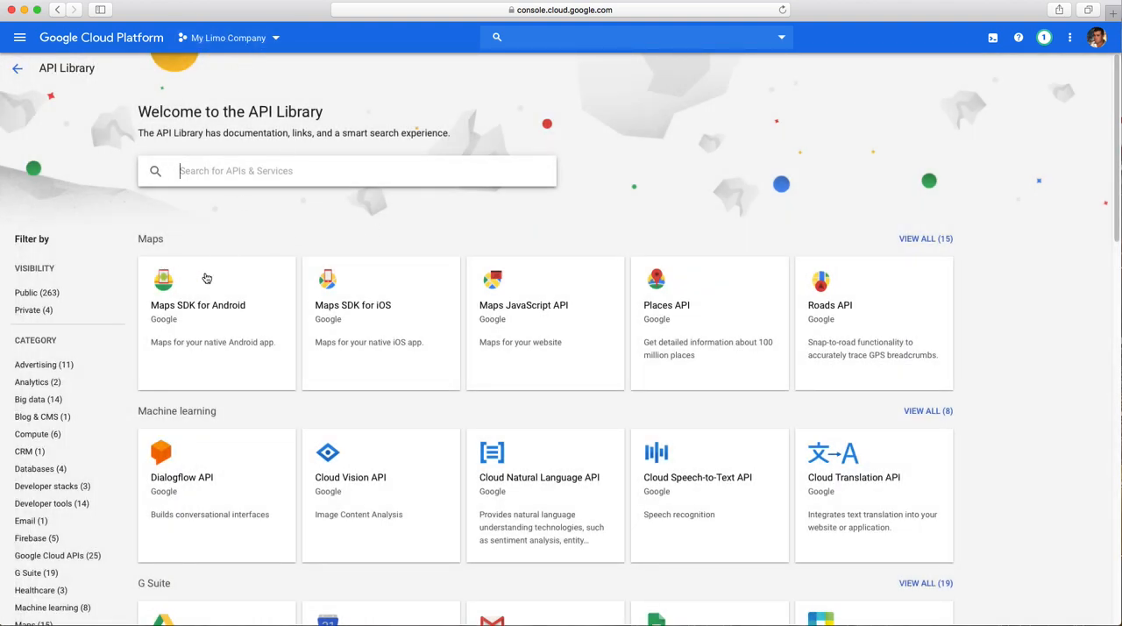
pyautogui.click(926, 239)
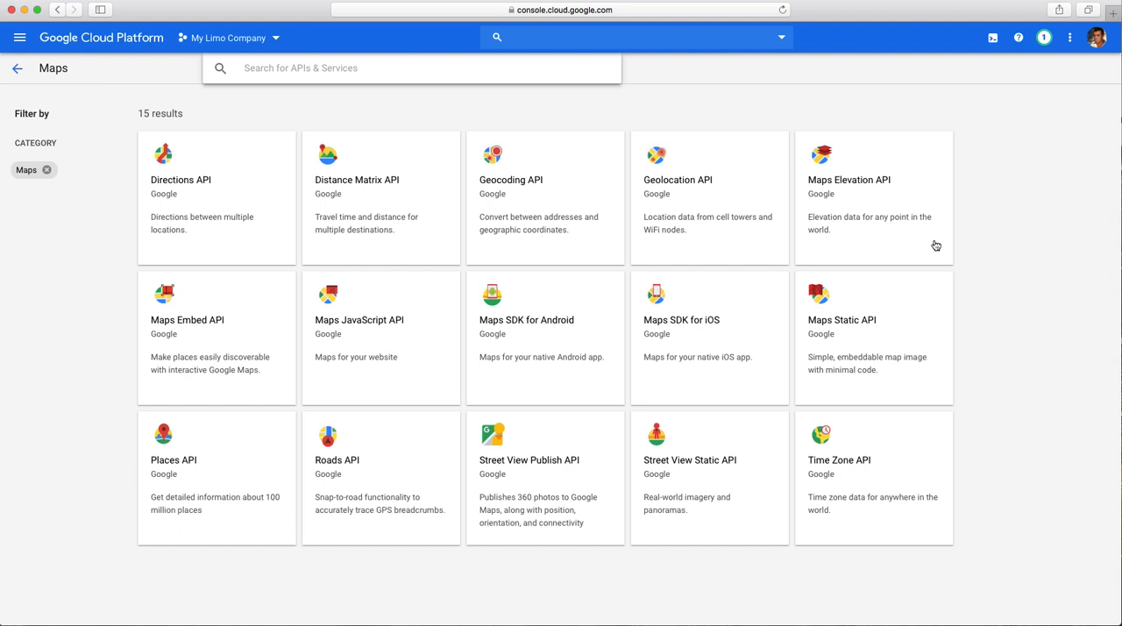
pyautogui.moveTo(193, 207)
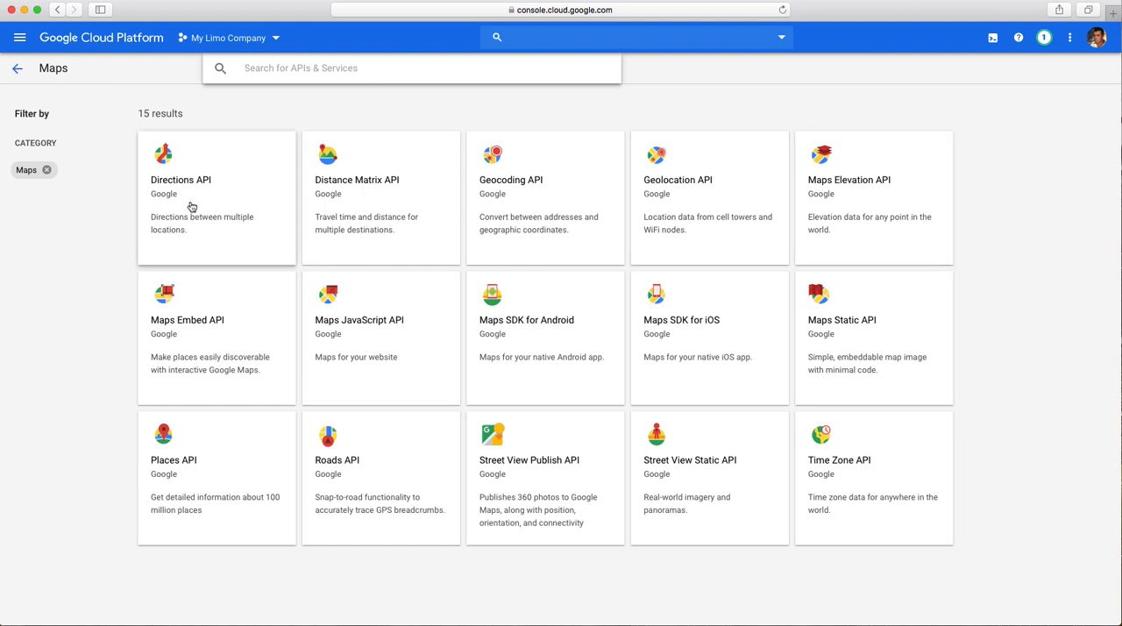
pyautogui.click(218, 193)
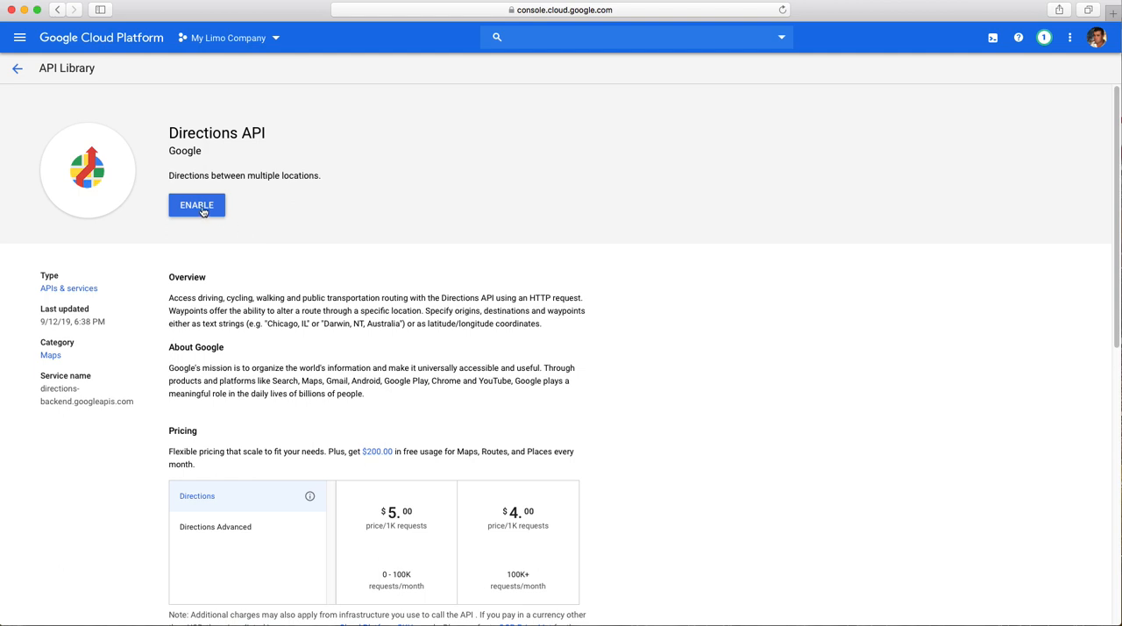
pyautogui.click(196, 203)
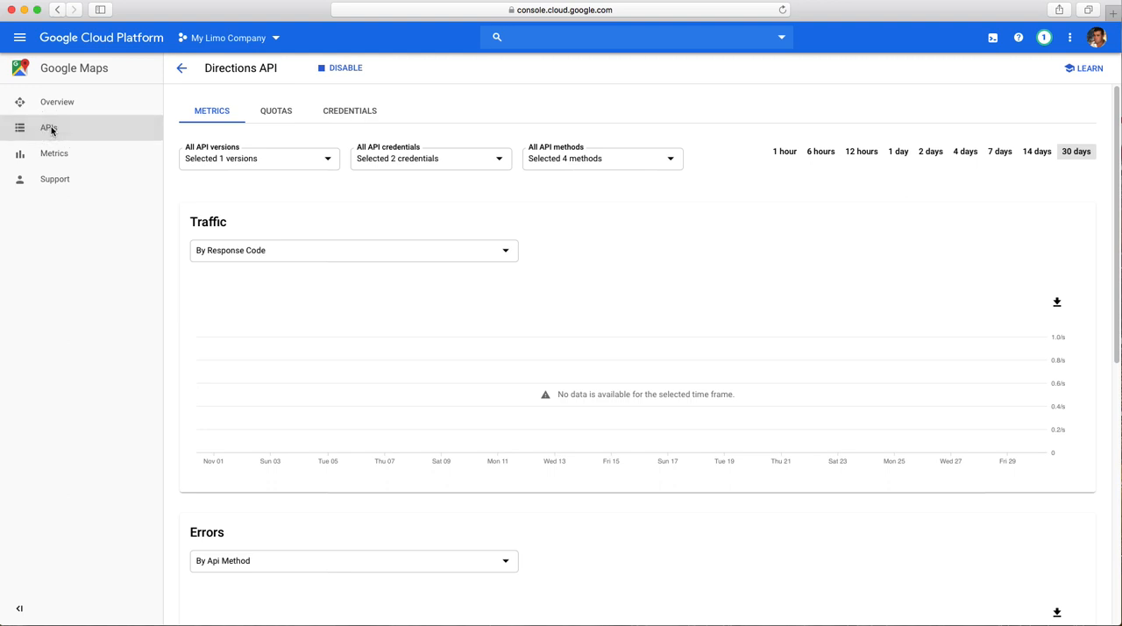
# Step: Review the enabled Maps APIs and go to the project's Credentials page
pyautogui.click(49, 128)
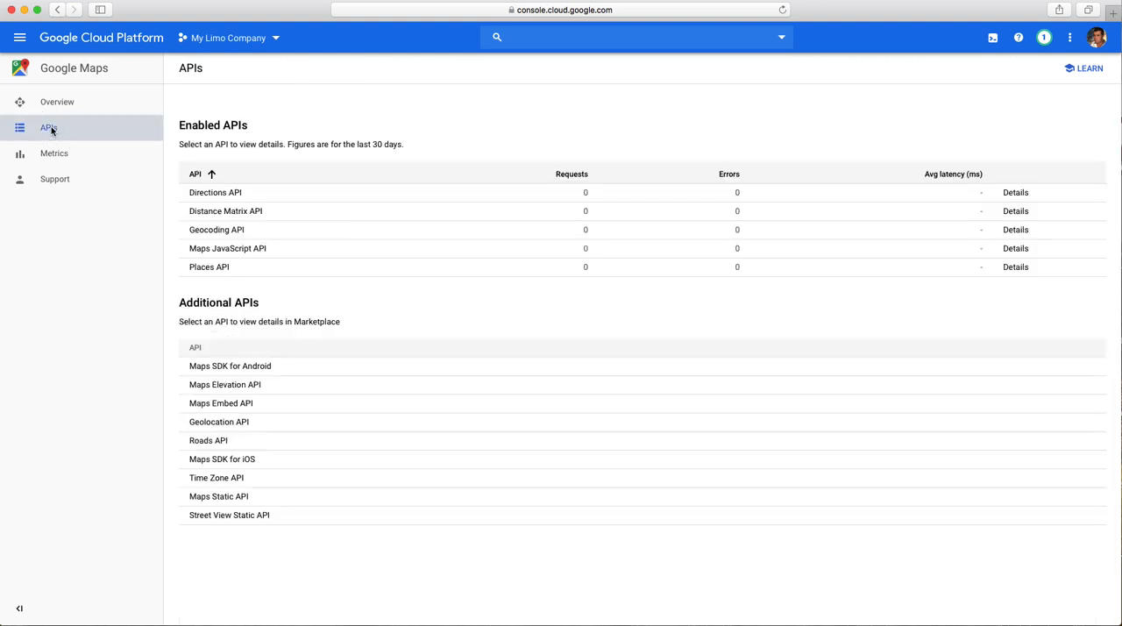
pyautogui.moveTo(20, 39)
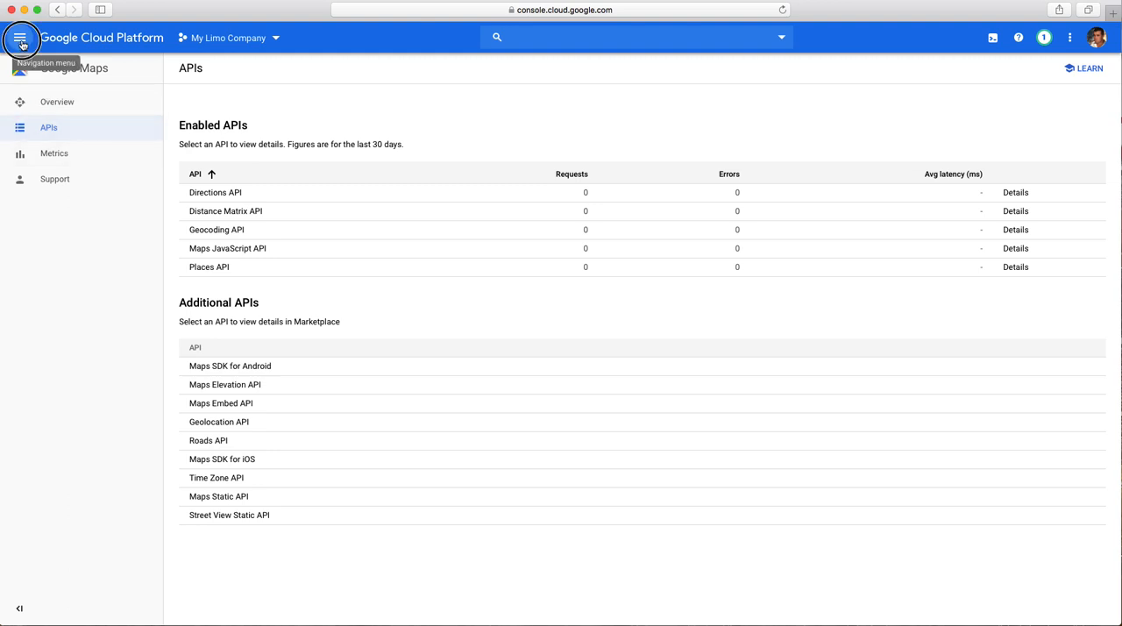
pyautogui.click(19, 38)
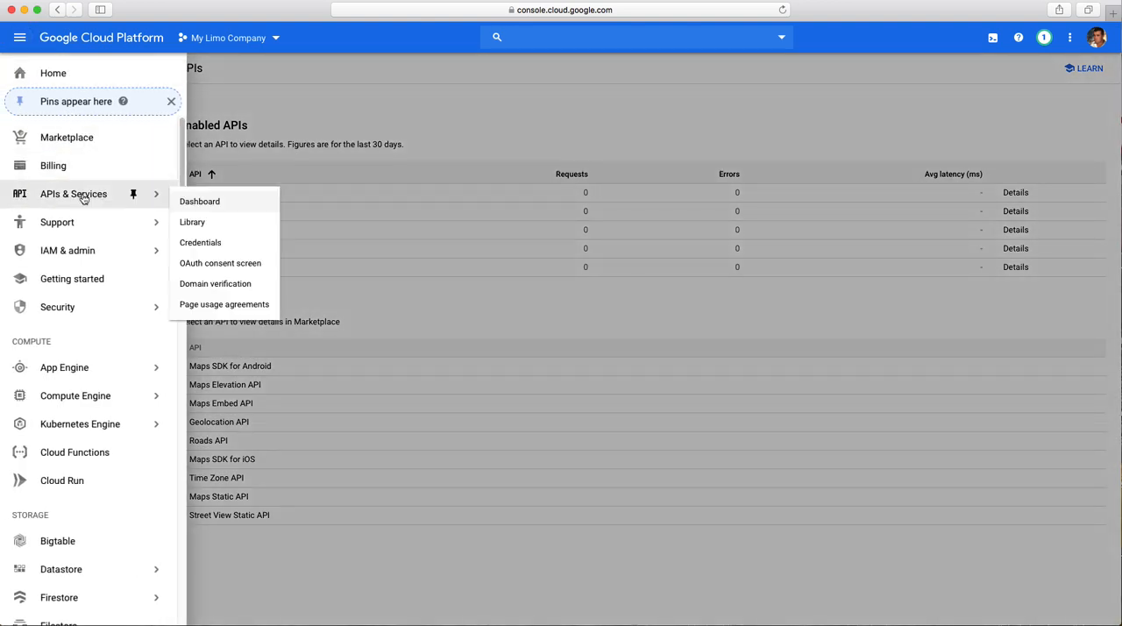
pyautogui.moveTo(200, 242)
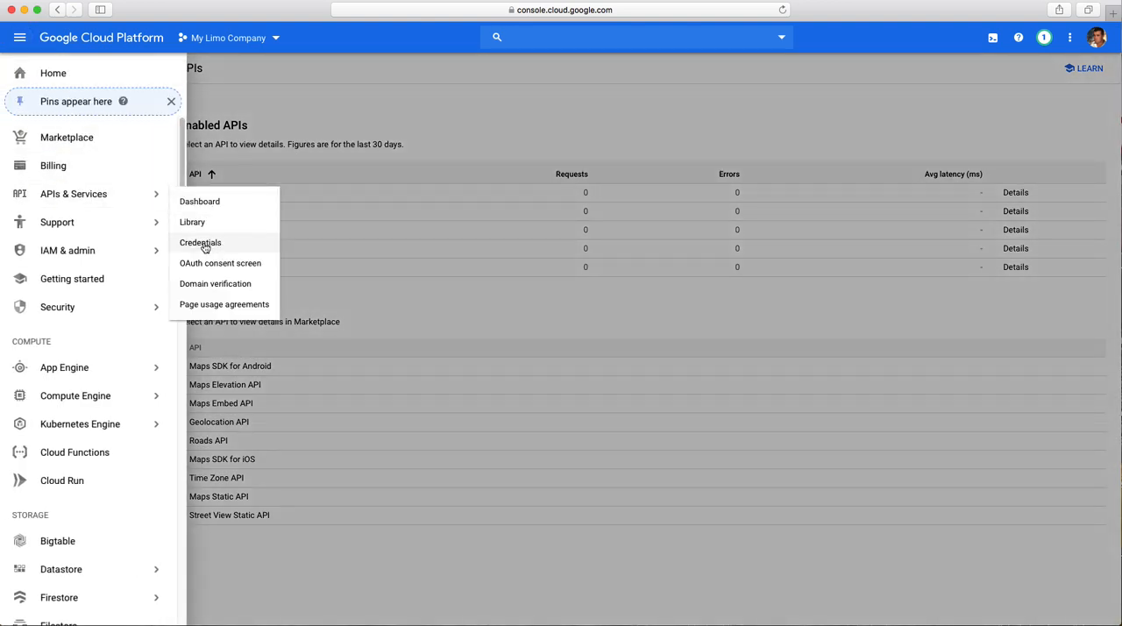
pyautogui.click(200, 242)
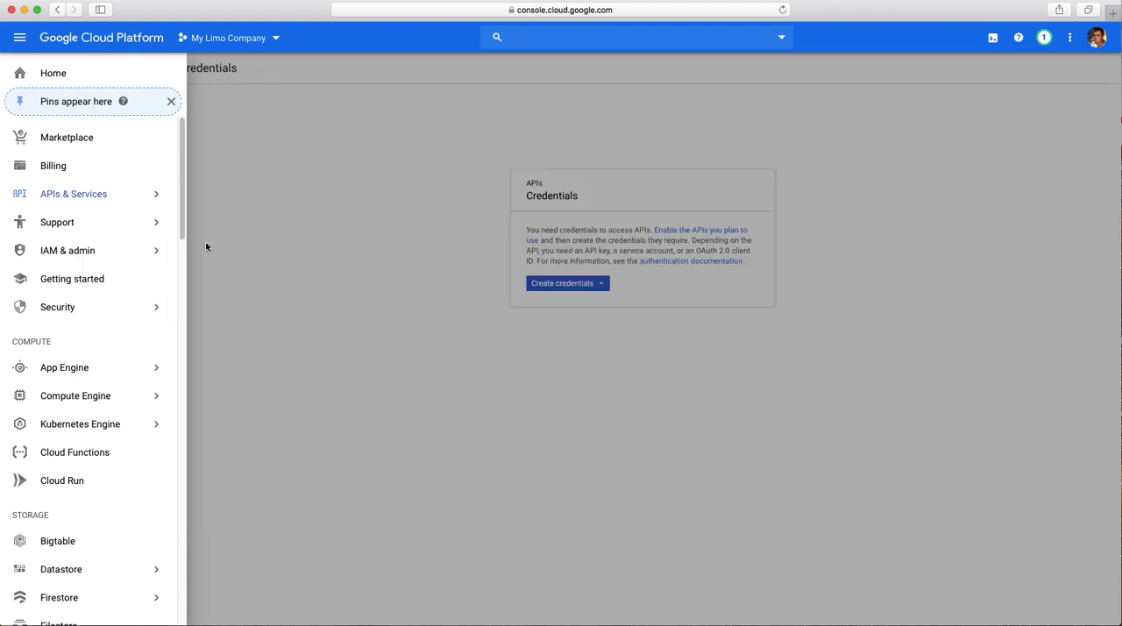
pyautogui.click(74, 192)
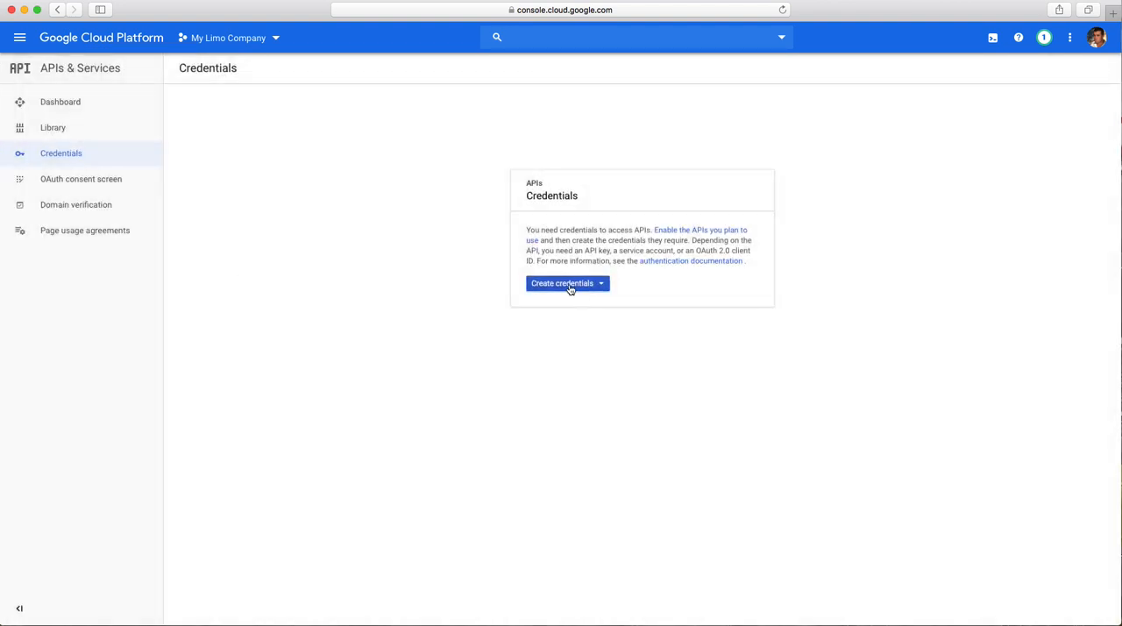
# Step: Create a new API key credential and copy its value
pyautogui.click(565, 285)
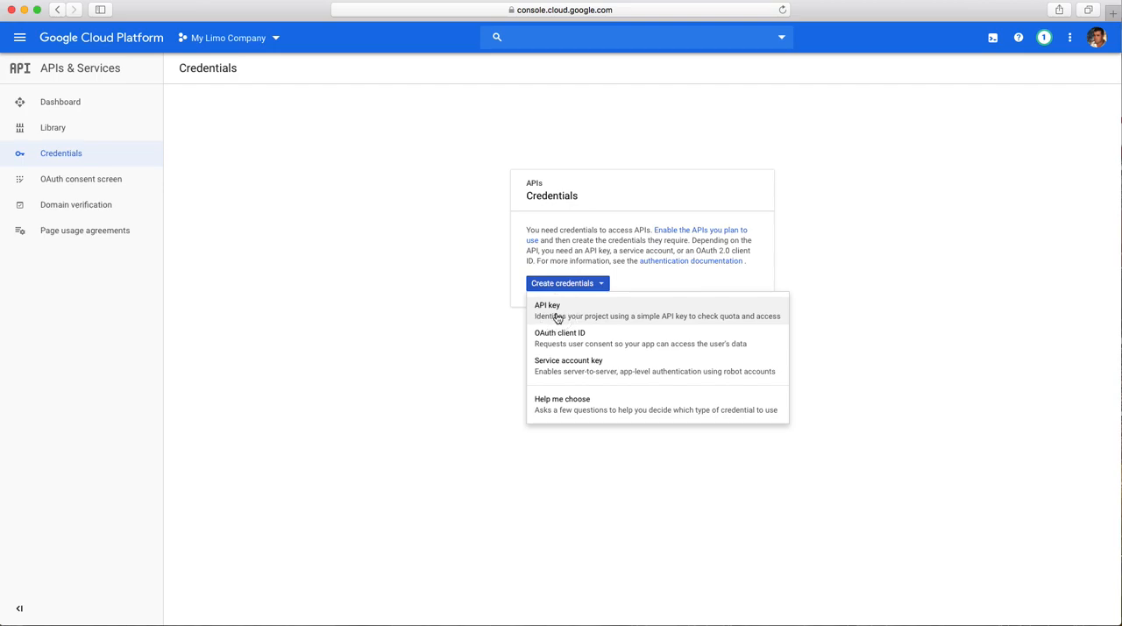
pyautogui.click(547, 306)
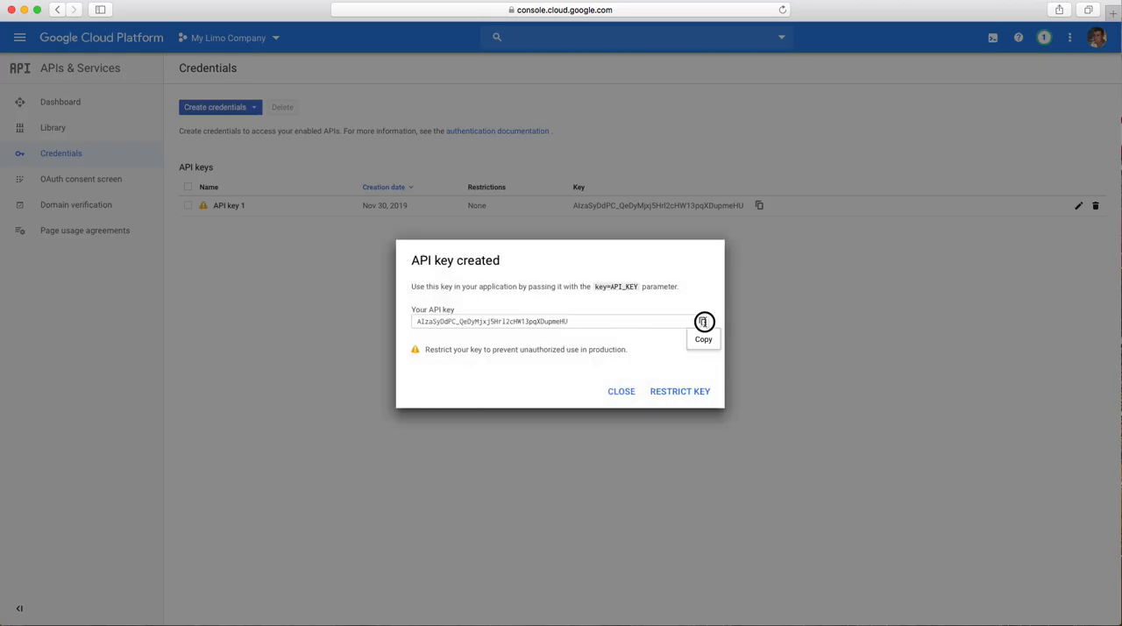
pyautogui.click(703, 321)
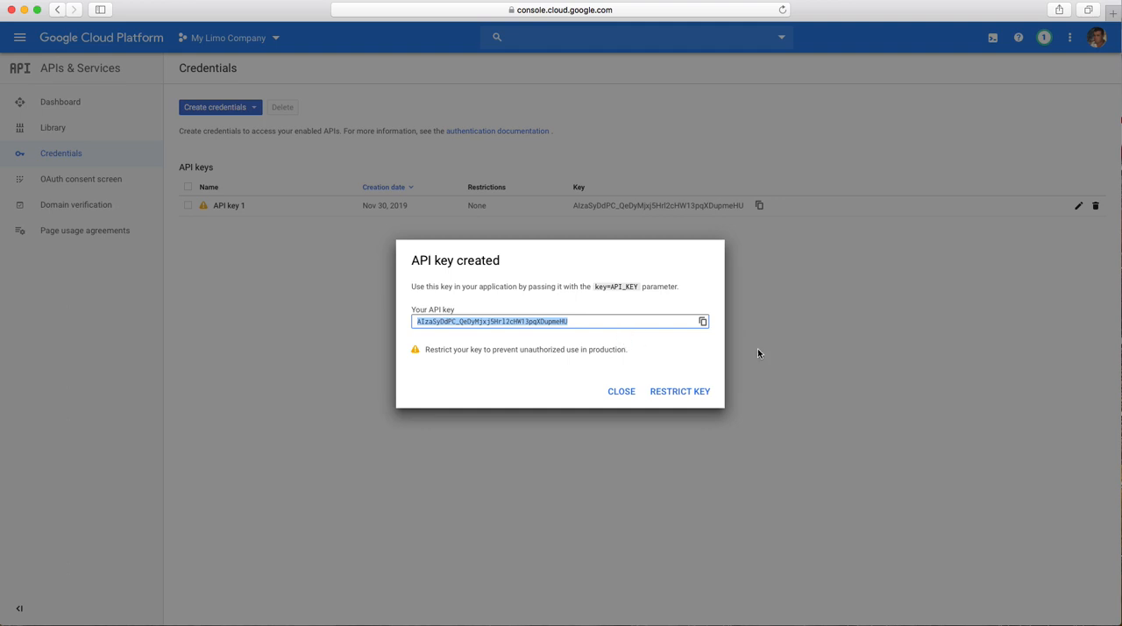
# Step: Open the Allo Chicago Limo site's Settings page and its Date/Time Format settings
pyautogui.click(621, 391)
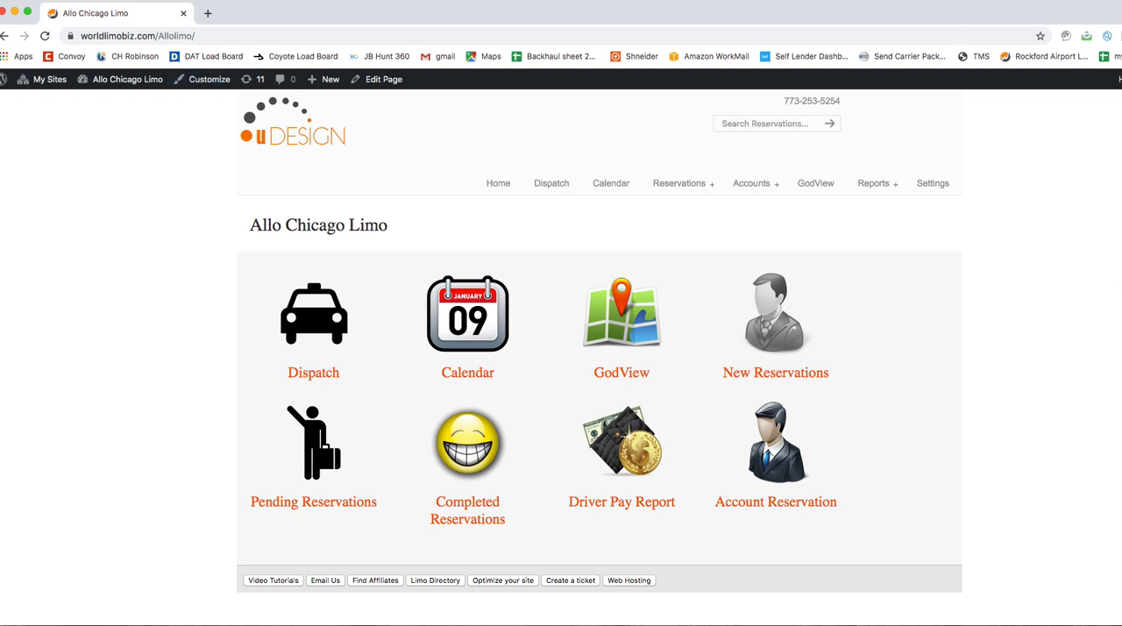
pyautogui.click(933, 182)
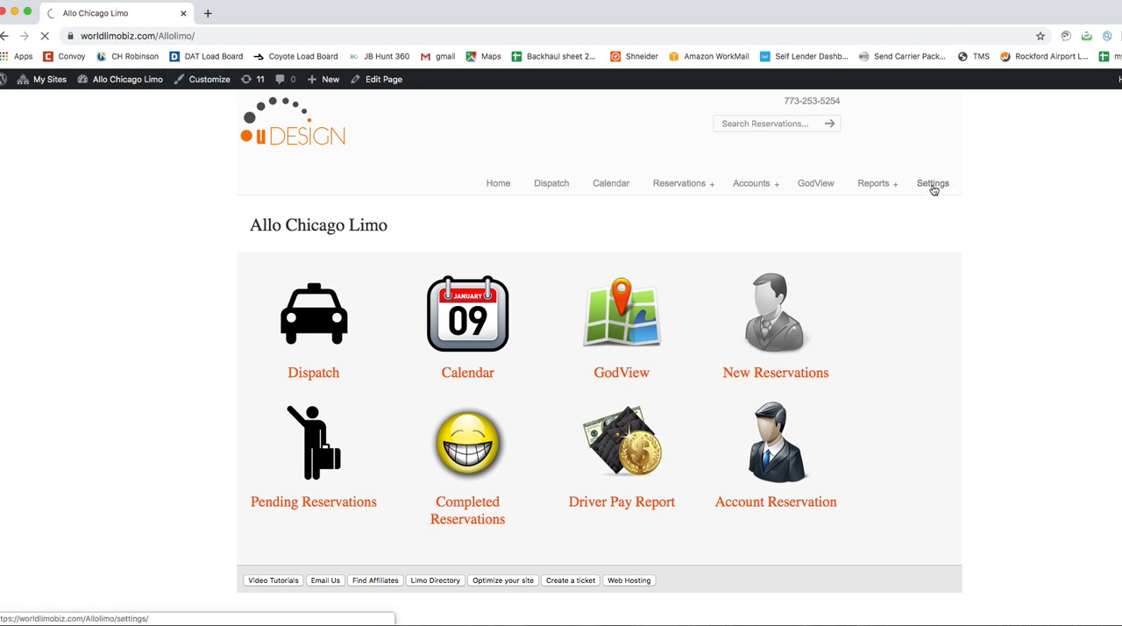
pyautogui.click(933, 182)
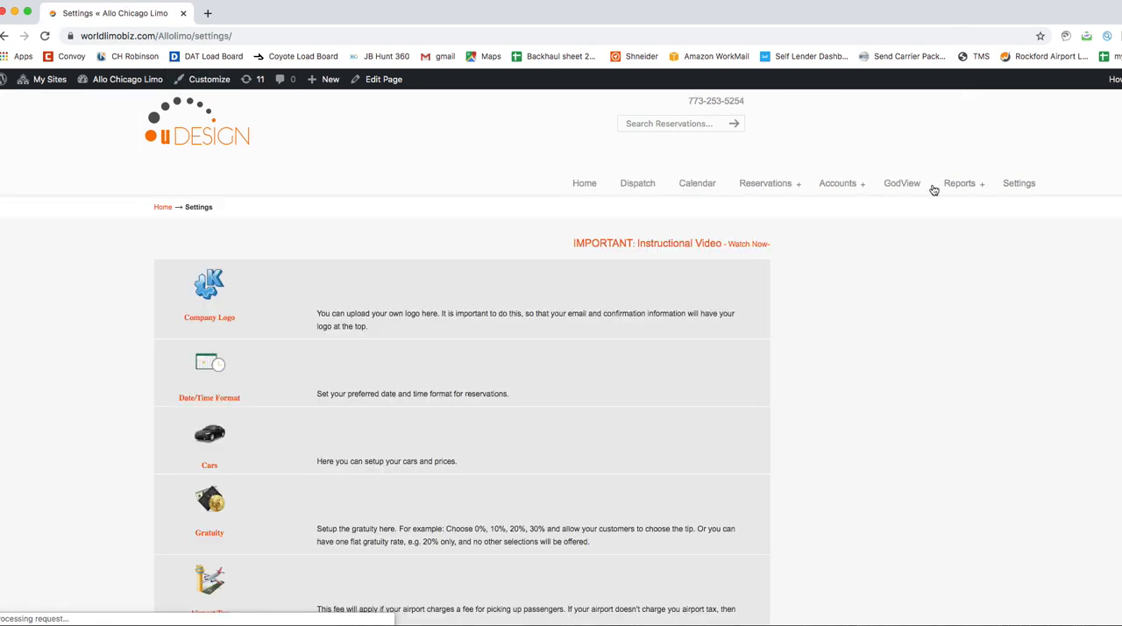
pyautogui.scroll(3)
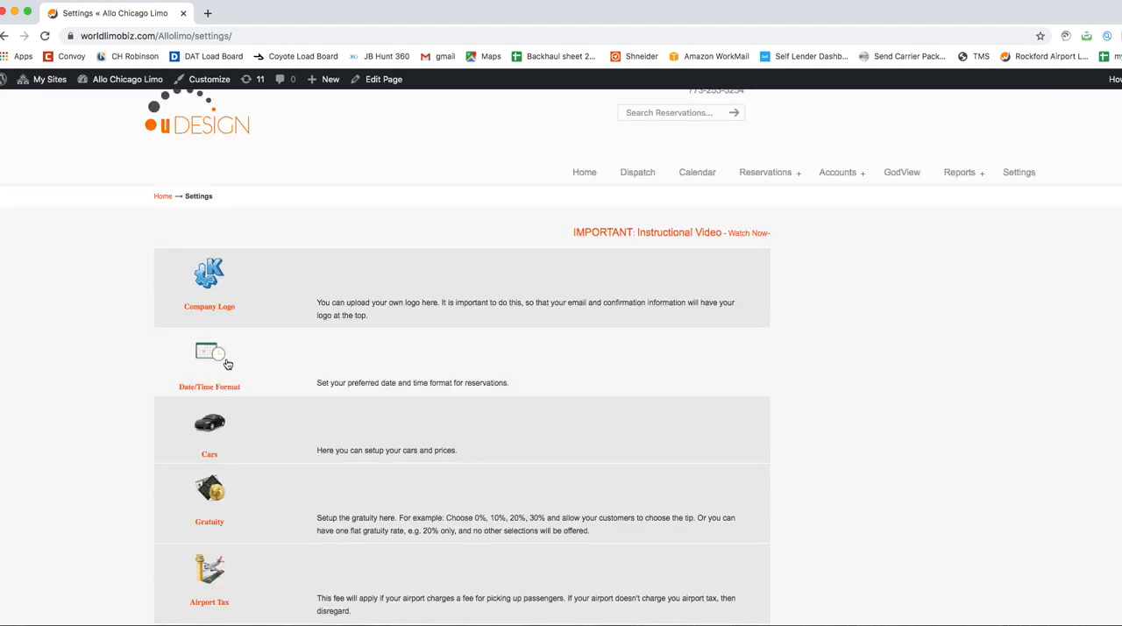
pyautogui.moveTo(209, 355)
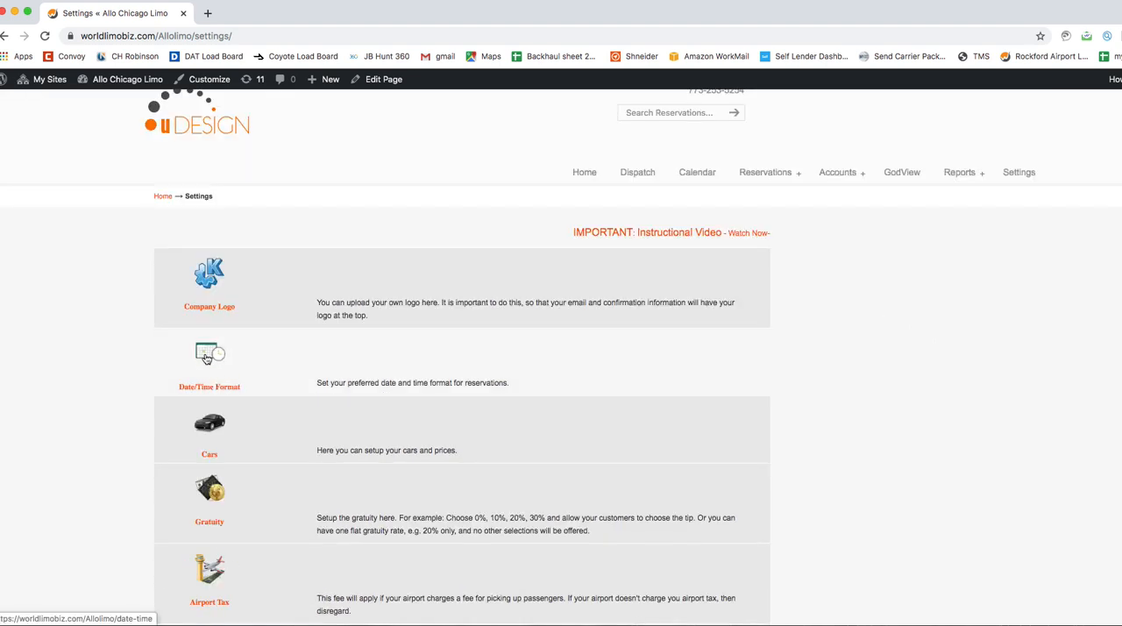
pyautogui.click(209, 354)
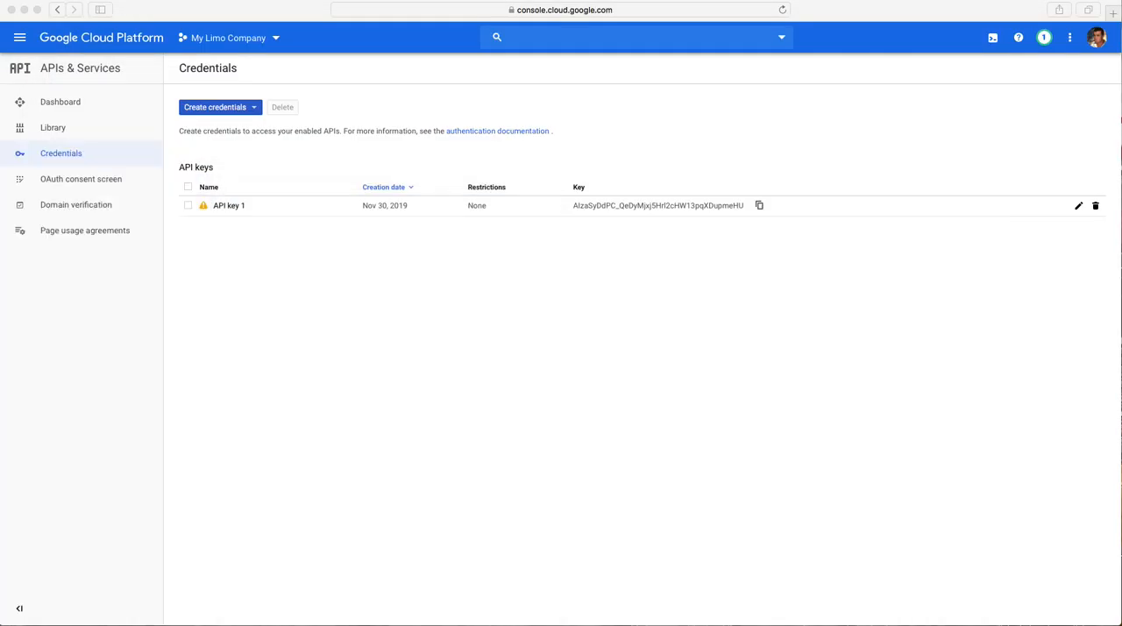
pyautogui.moveTo(744, 147)
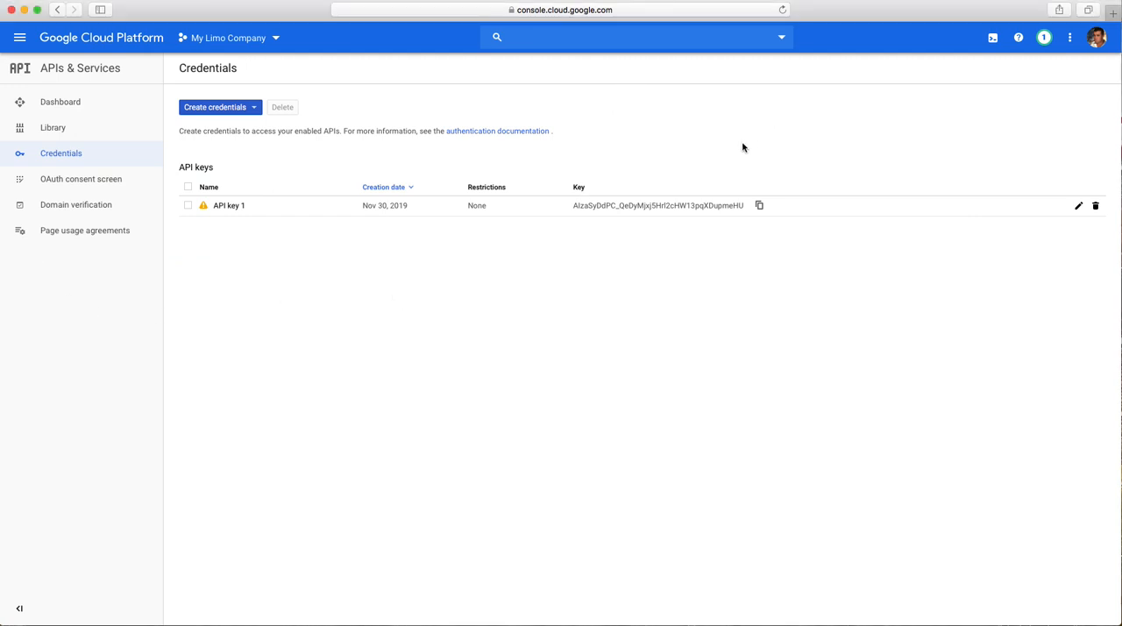
pyautogui.moveTo(752, 95)
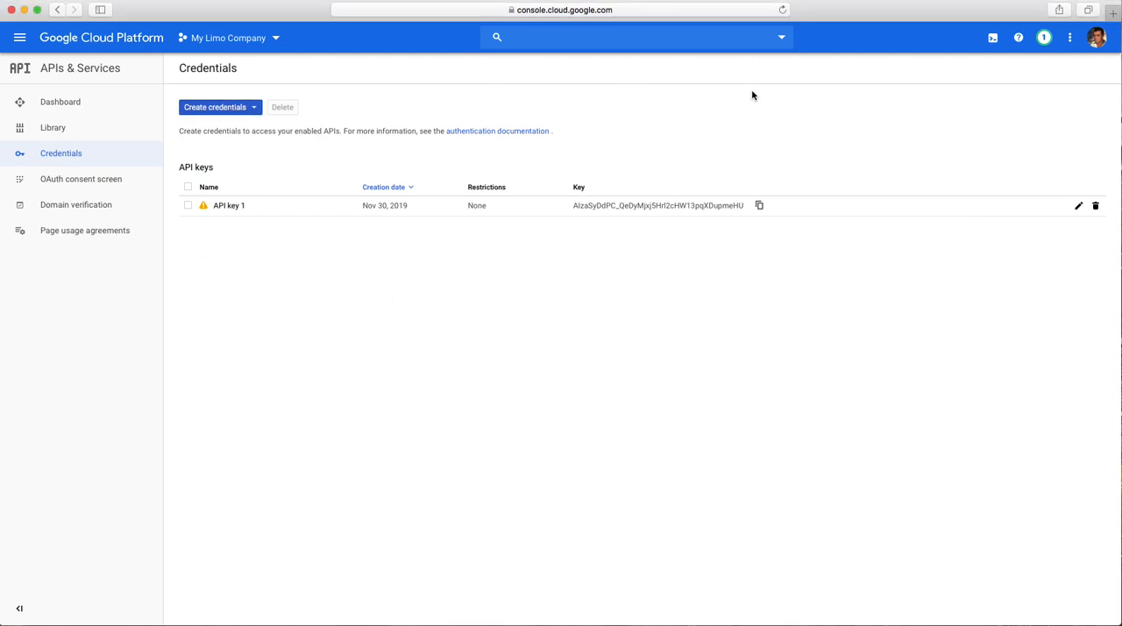
pyautogui.moveTo(770, 95)
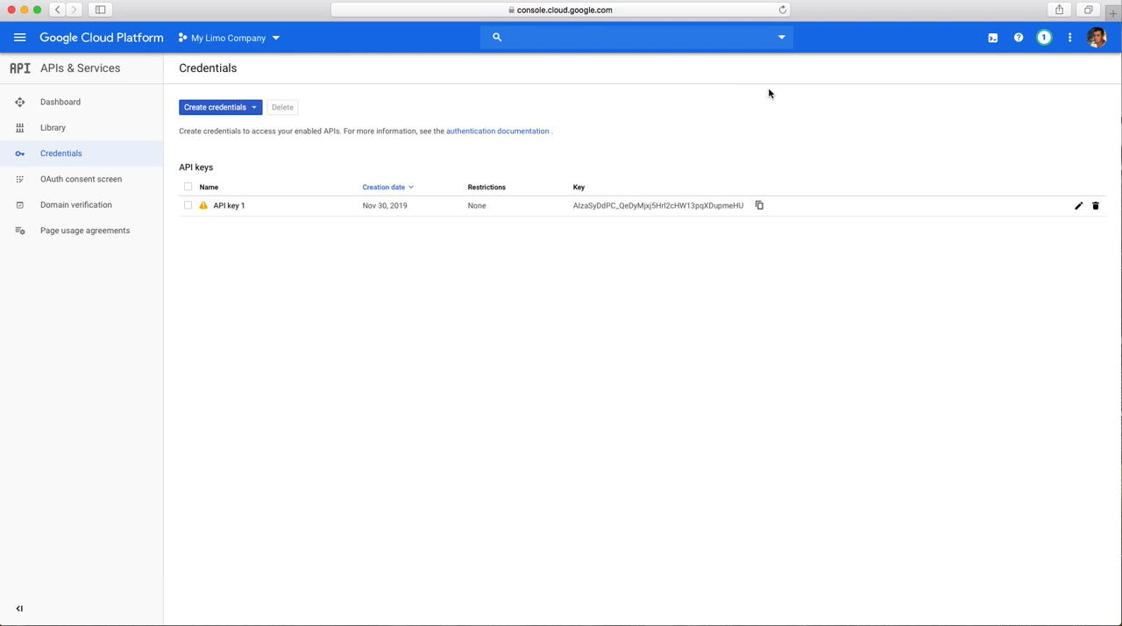